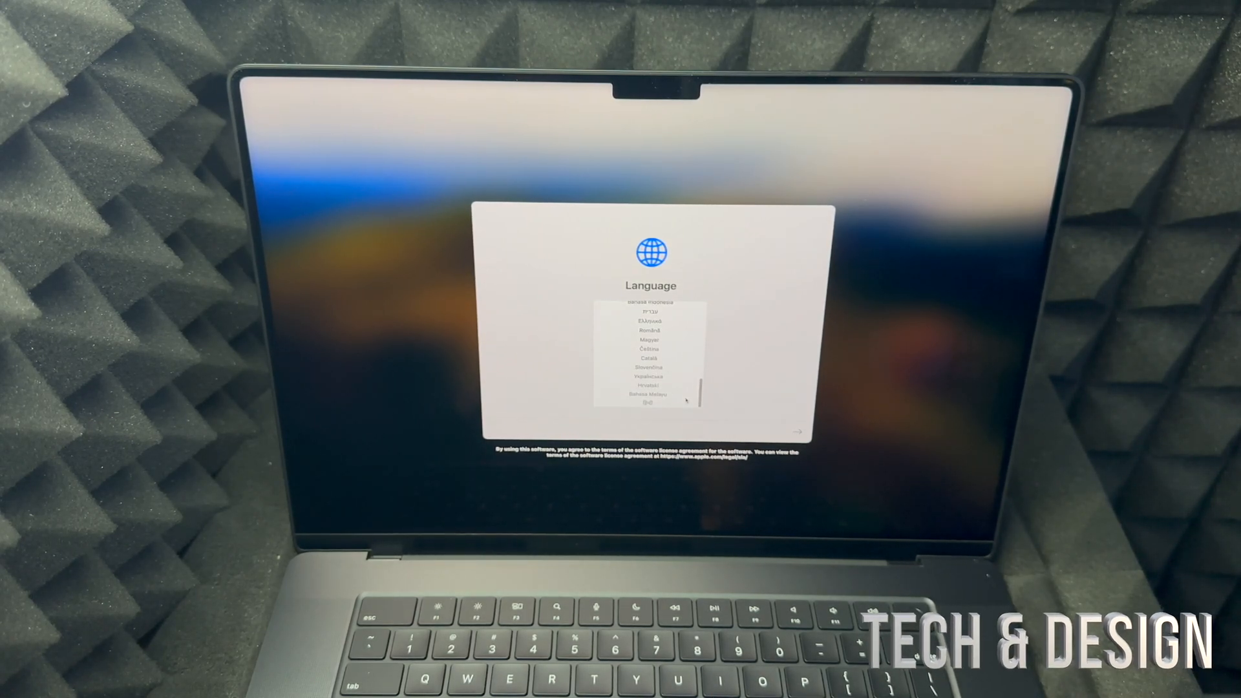
Choose the setup language and confirm Canada as the country or region.
scroll("up", 3)
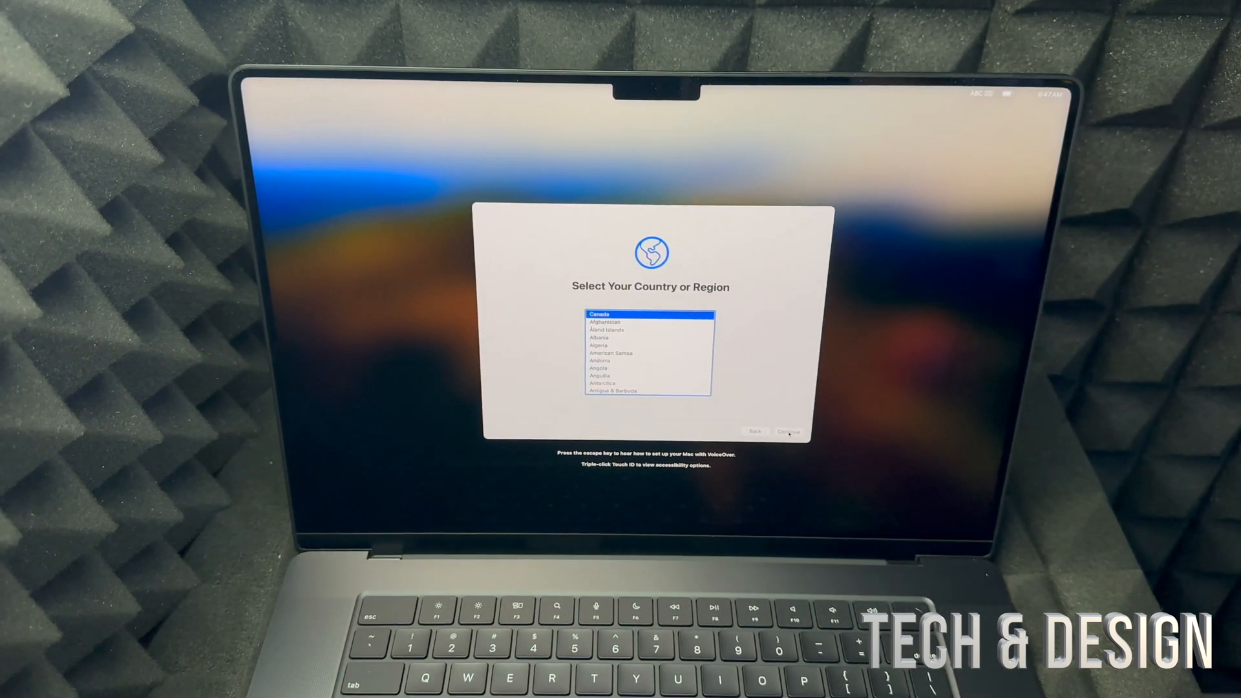
left_click(789, 432)
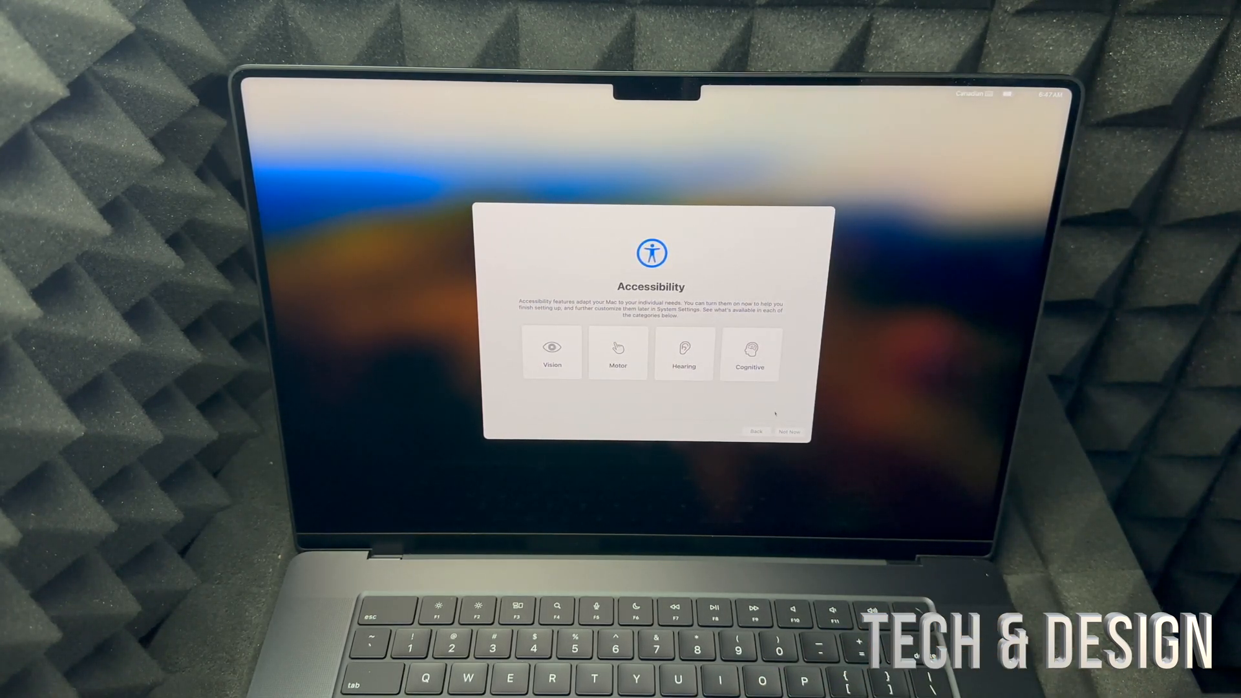
Skip Accessibility with Not Now and select the Tech & Design Wi-Fi network.
left_click(754, 432)
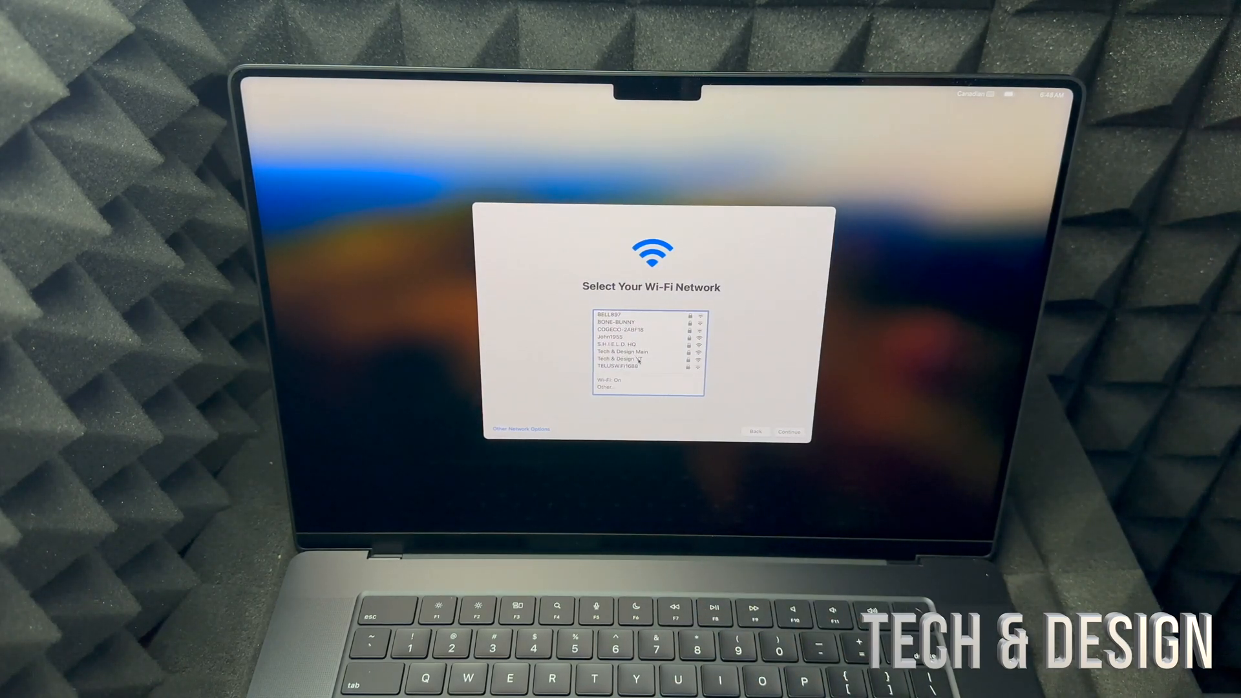
left_click(622, 358)
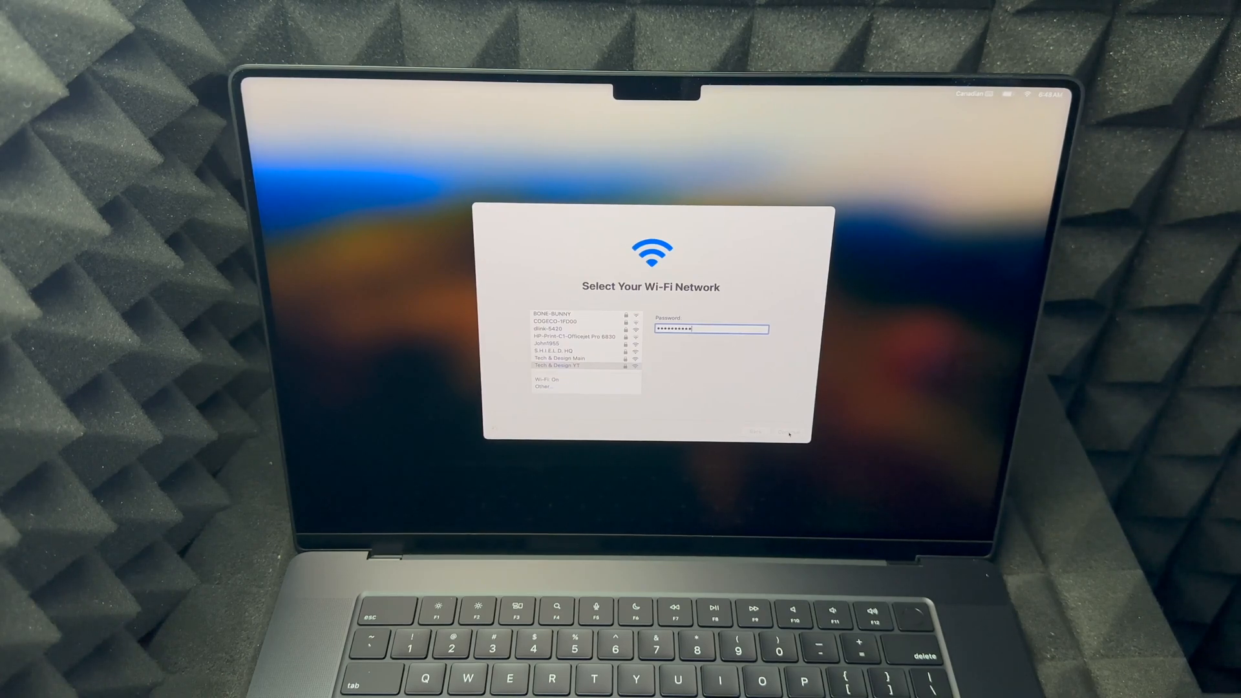
Join the Tech & Design Wi-Fi network and reach Apple ID sign-in.
left_click(777, 429)
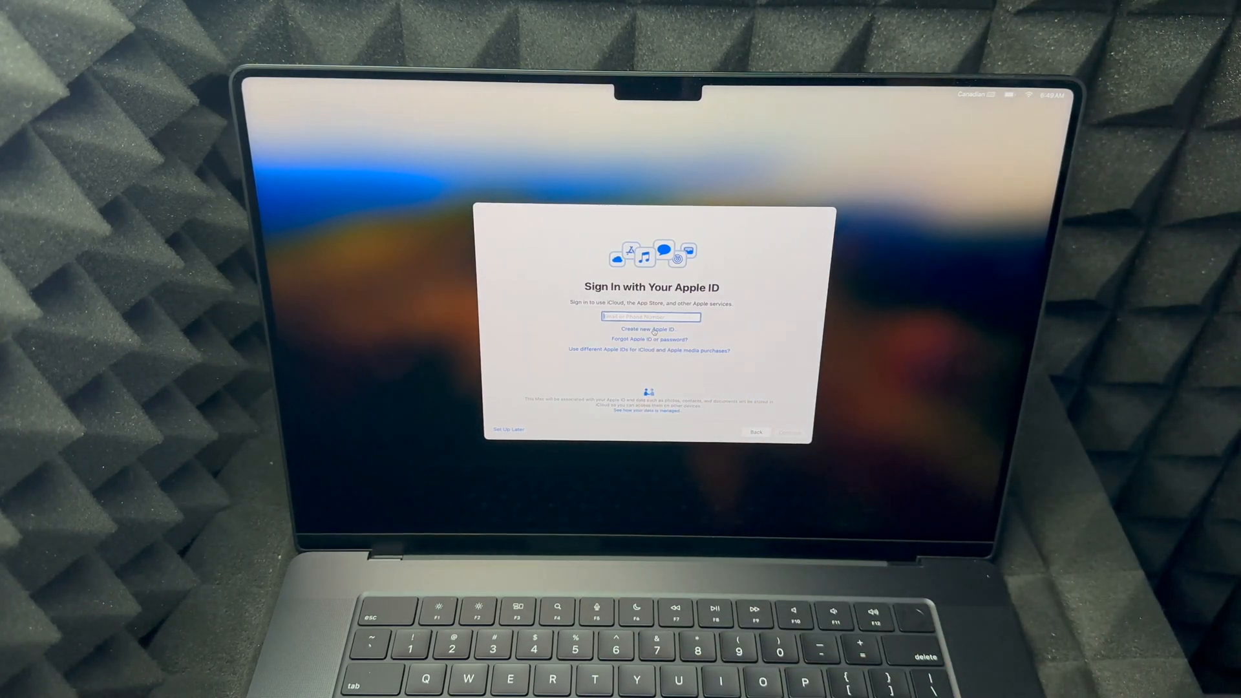
left_click(648, 330)
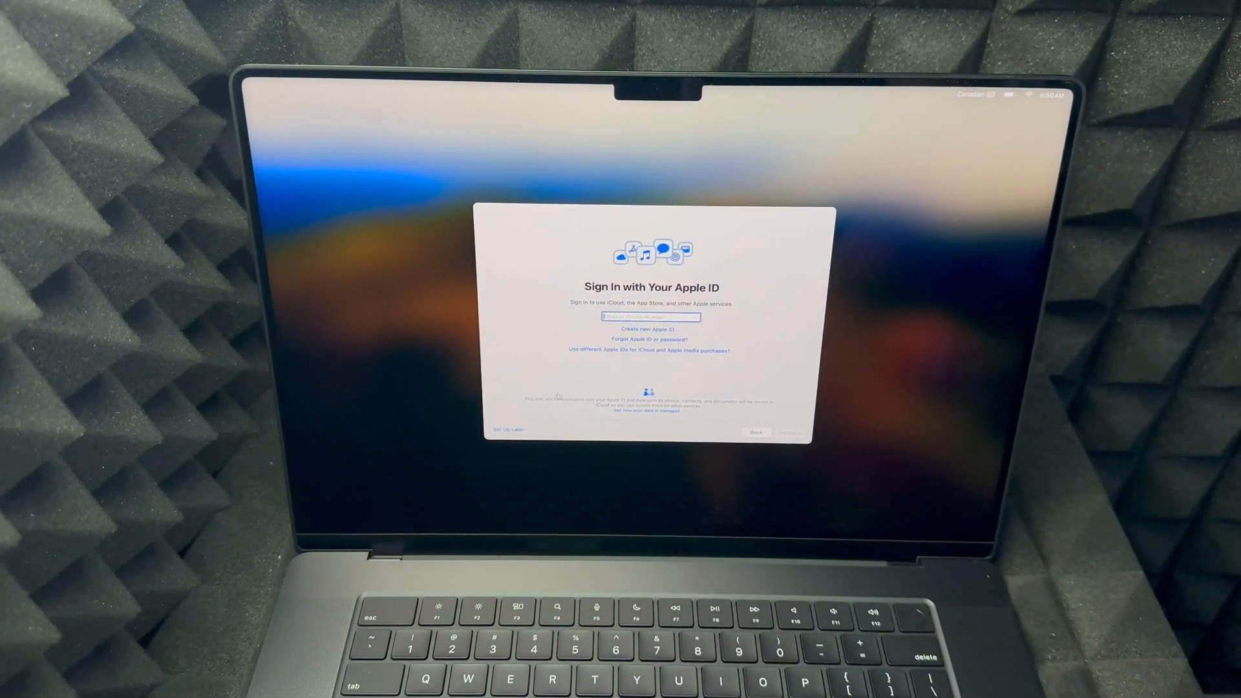
Set up Apple ID later, confirm skipping, and agree to the software license terms.
left_click(508, 429)
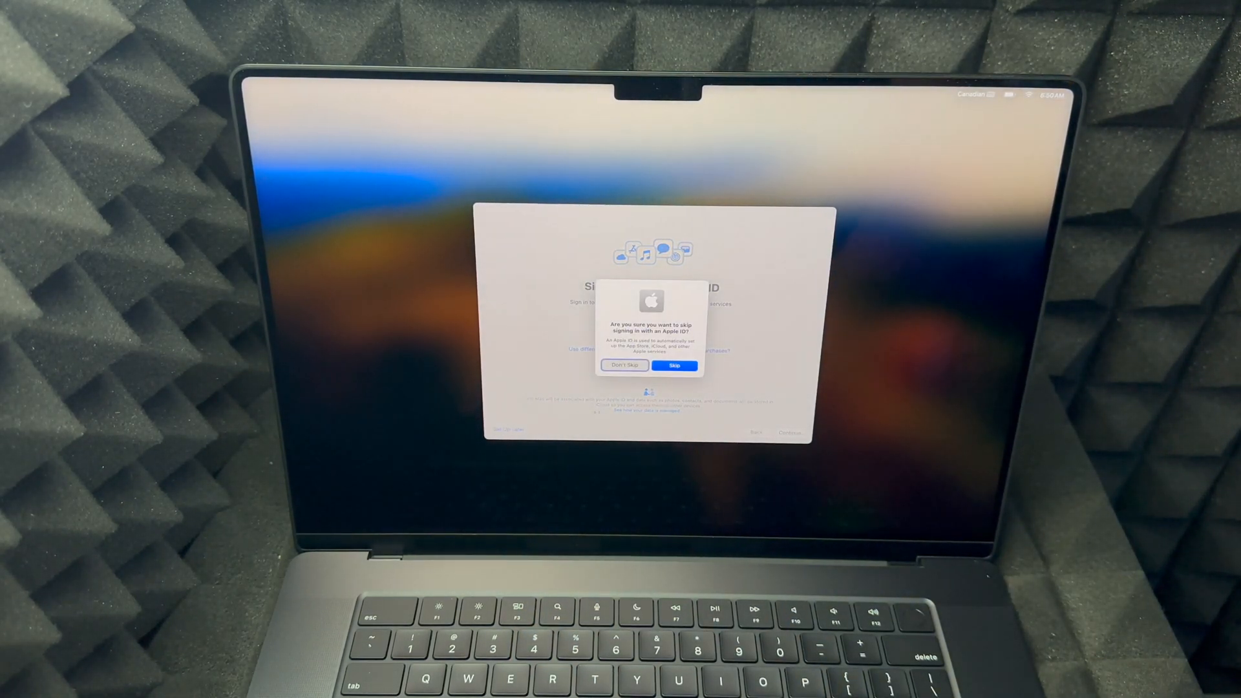
left_click(674, 365)
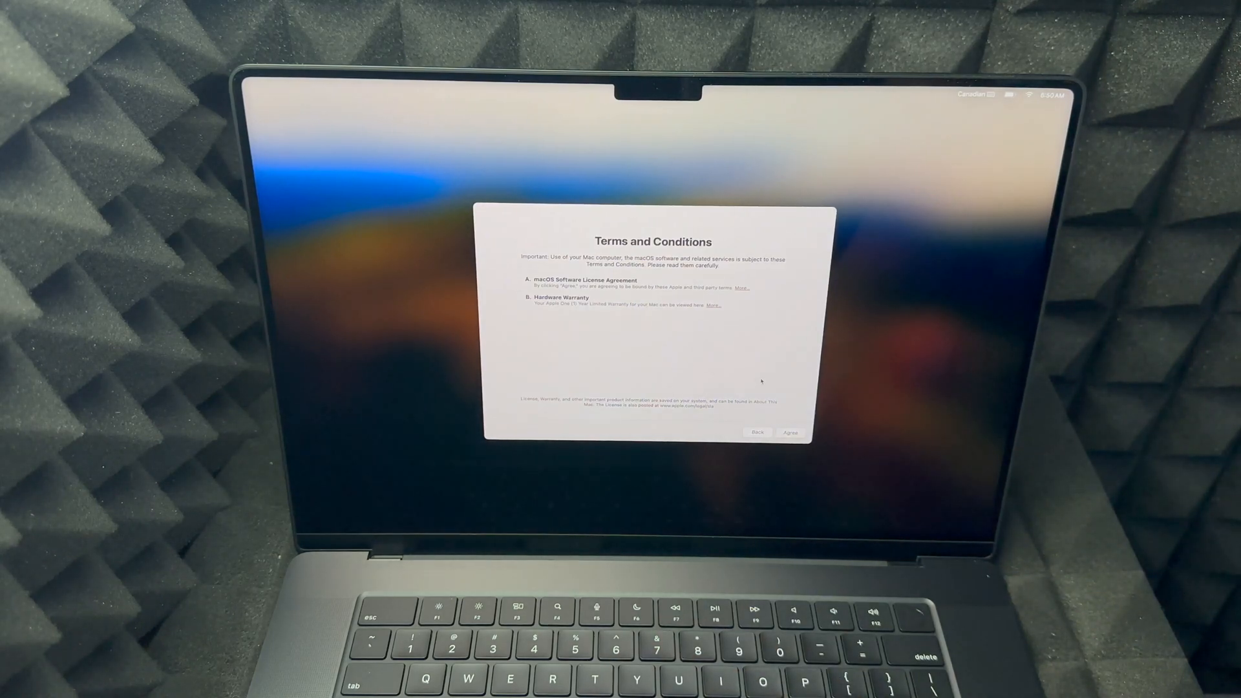
left_click(789, 433)
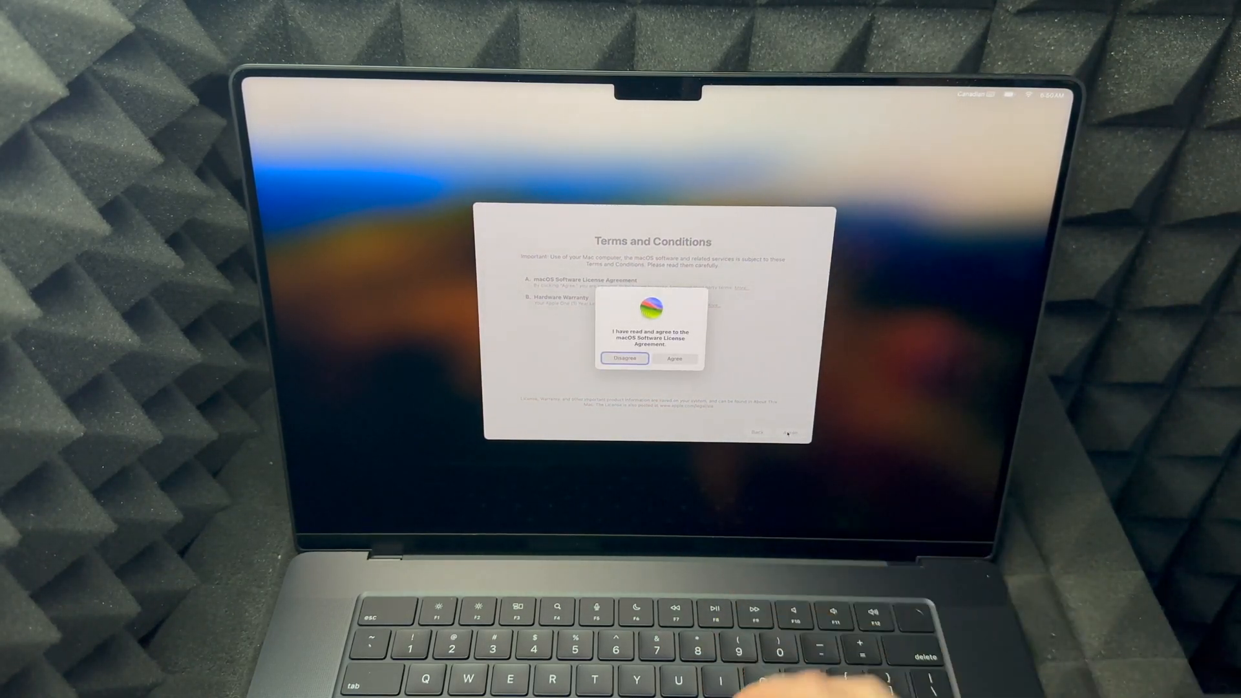
left_click(674, 358)
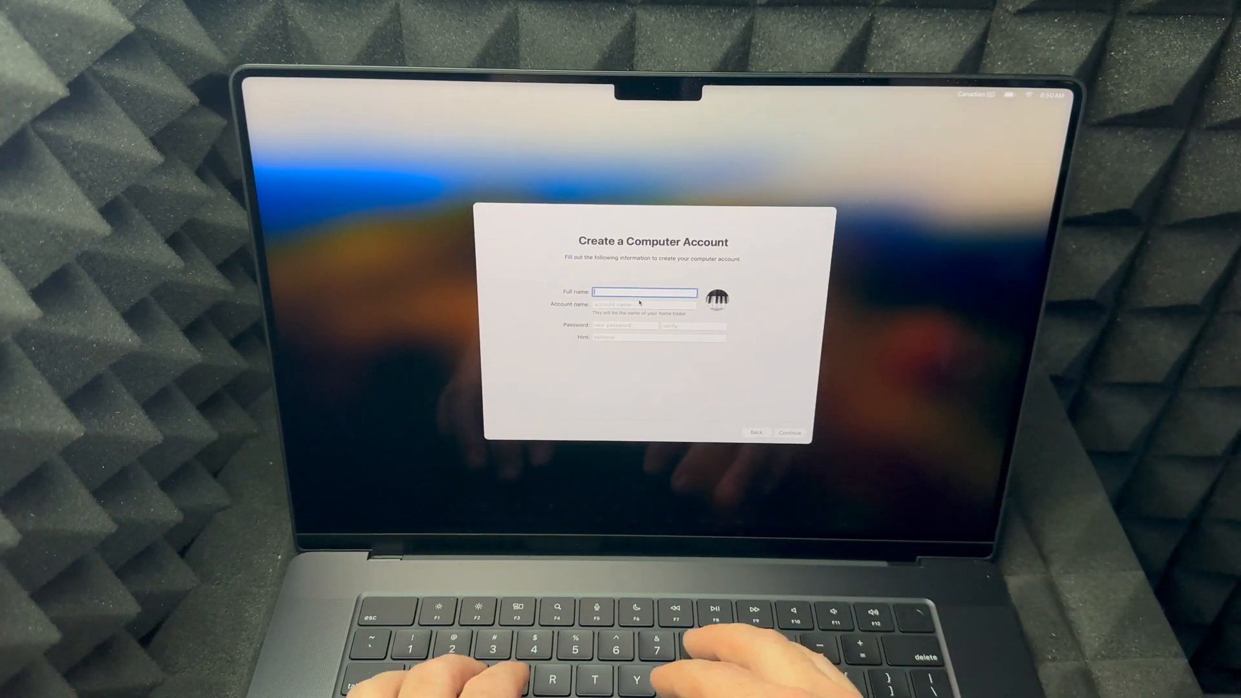
type("Tech & Design")
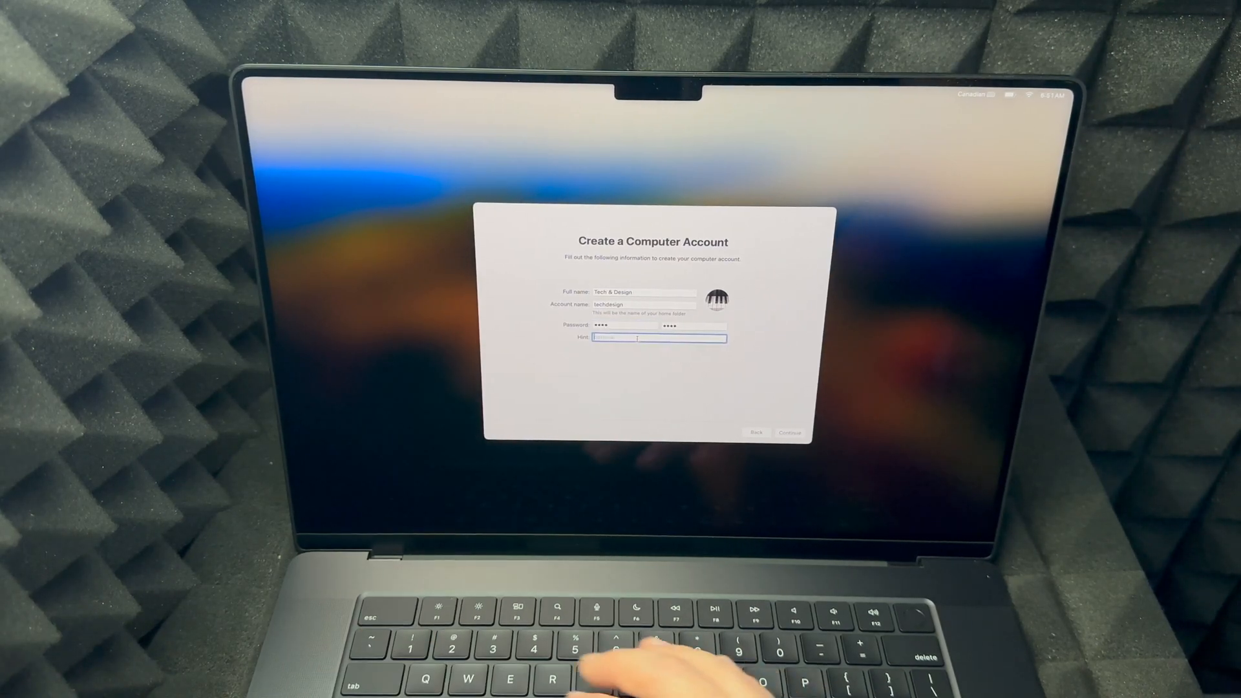
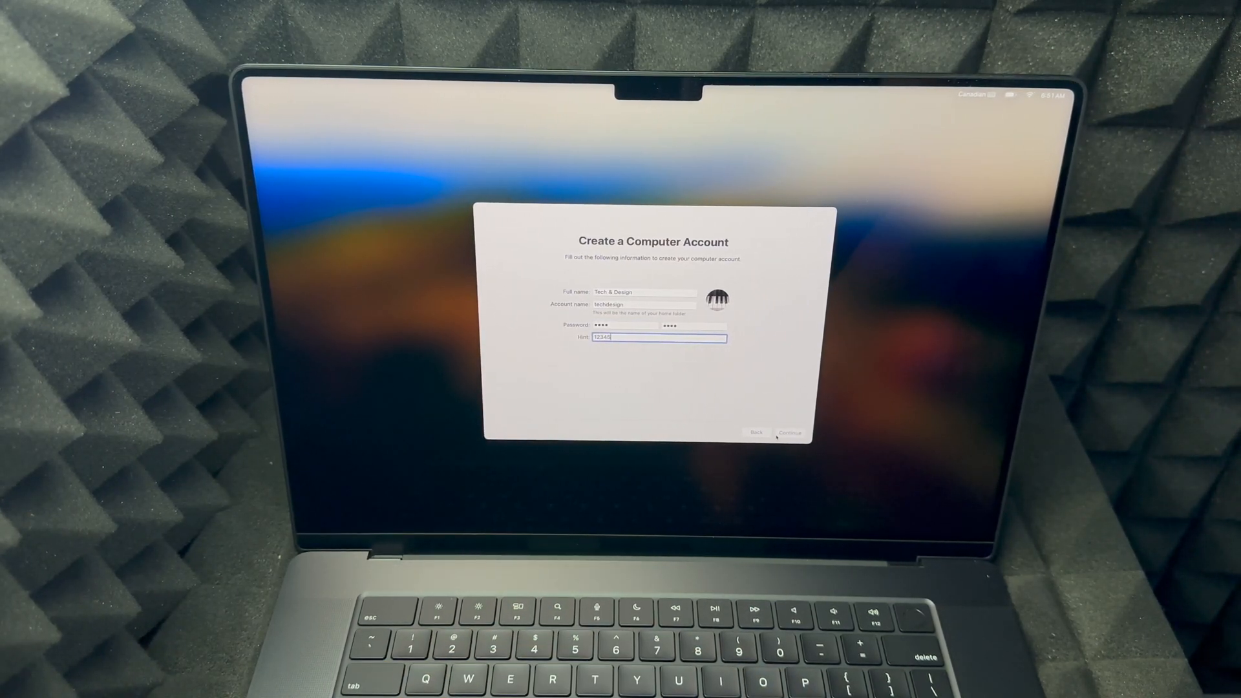
left_click(789, 433)
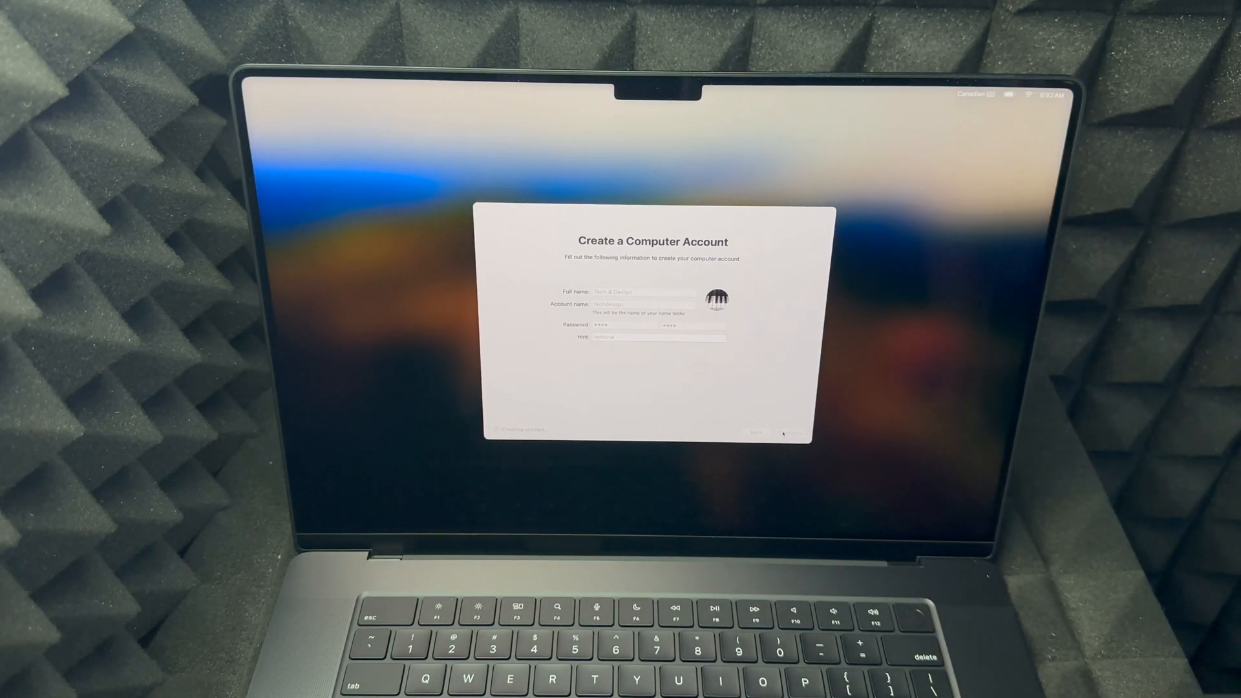
Enable Location Services and share crash and usage data with app developers, reaching Screen Time.
left_click(783, 433)
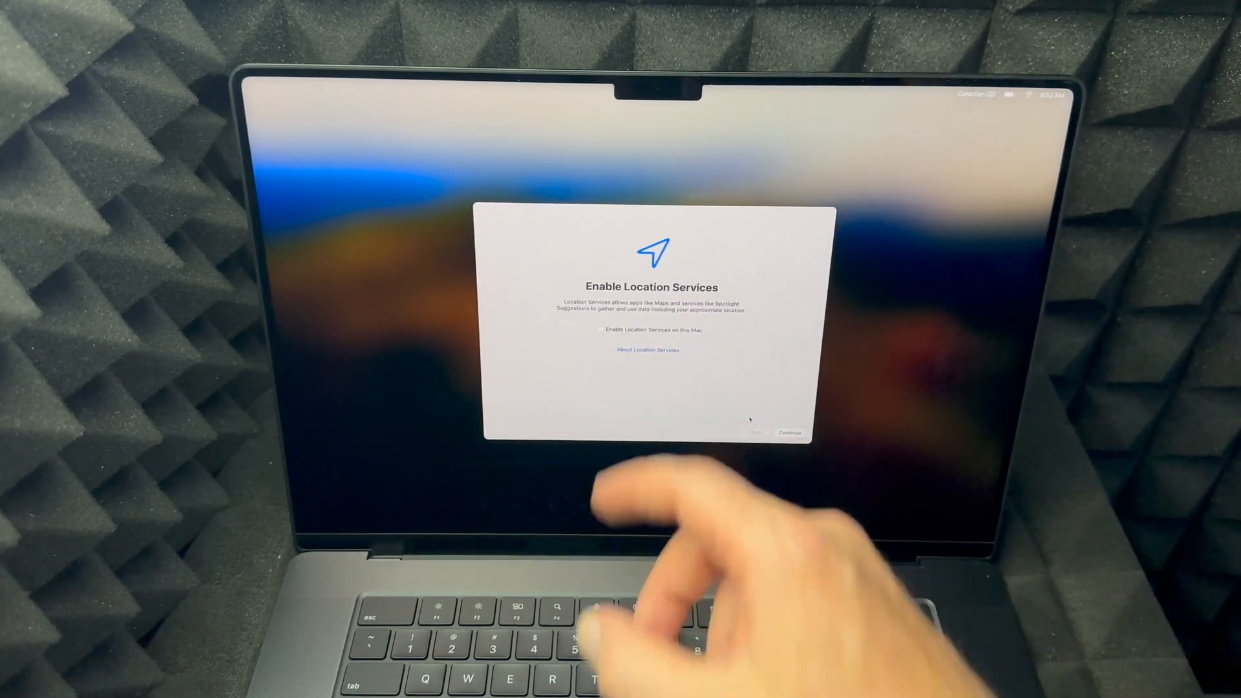
left_click(604, 329)
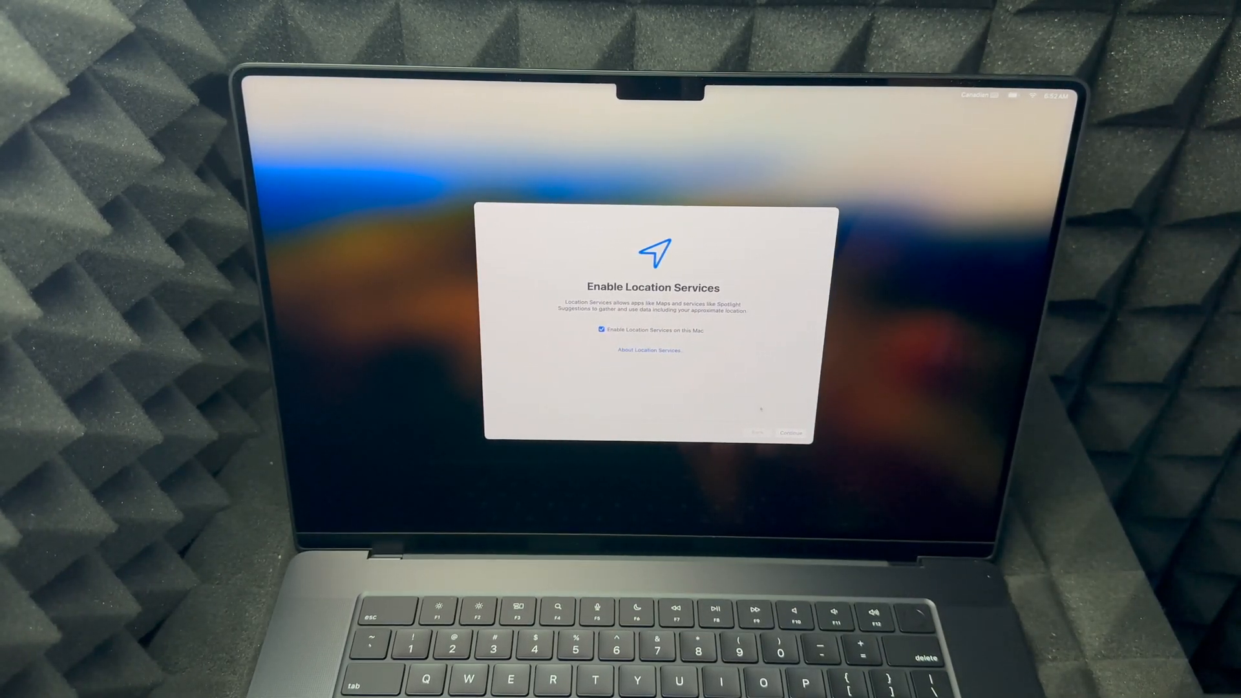
left_click(788, 433)
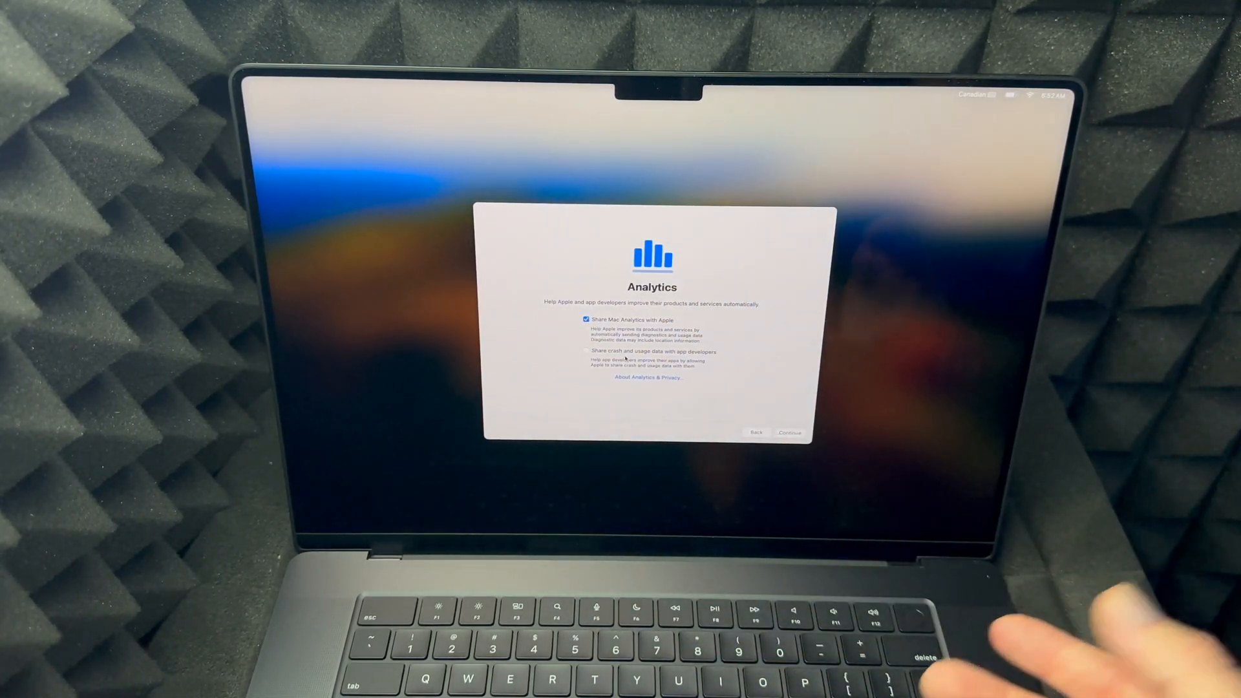
left_click(585, 351)
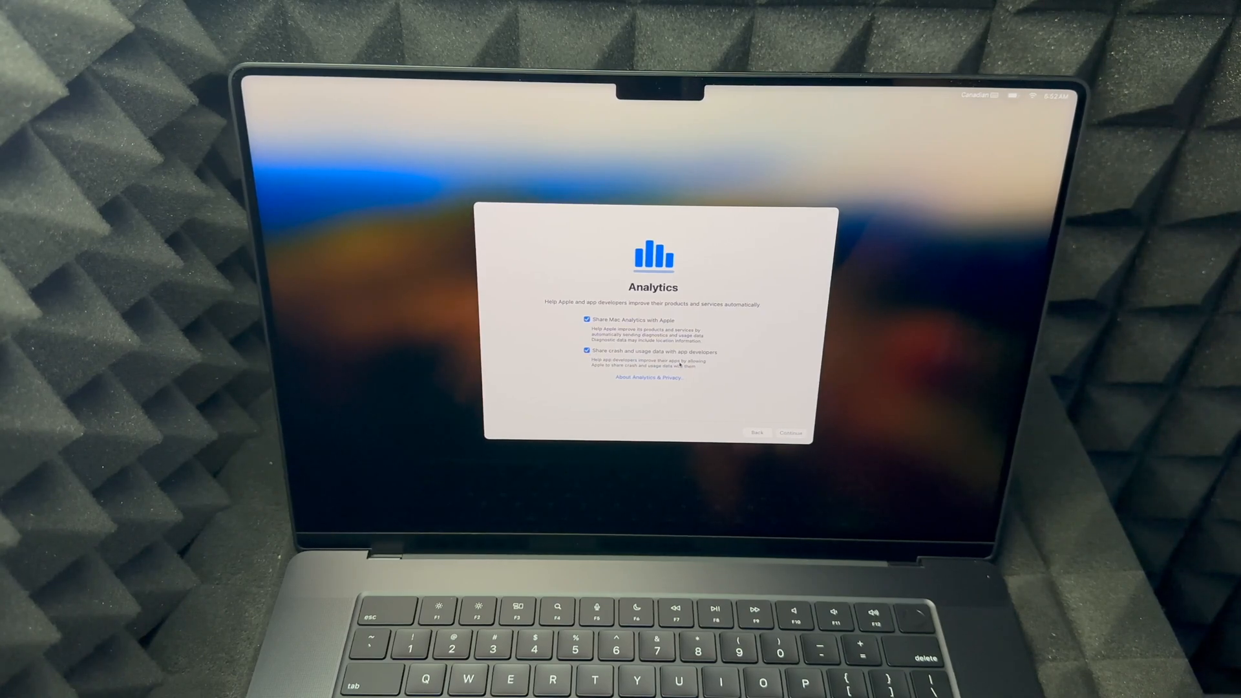
left_click(788, 432)
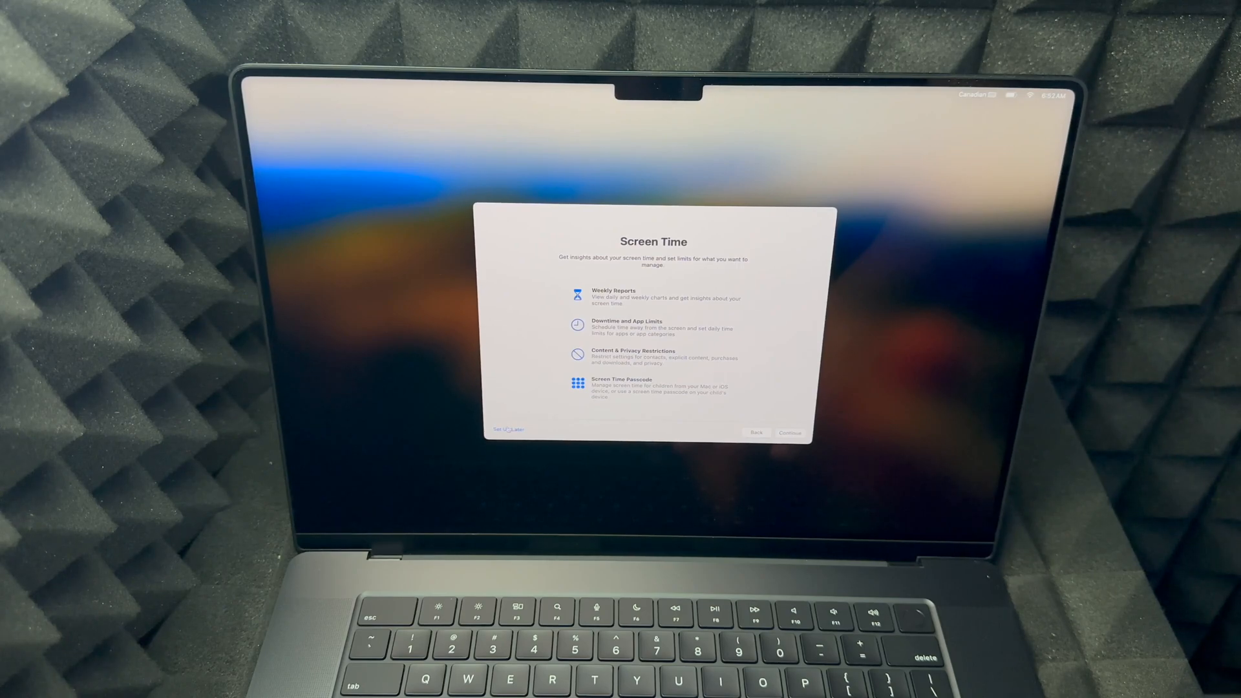
Pass Screen Time, keep Ask Siri enabled, and confirm Voice 4 as Siri's voice.
left_click(790, 433)
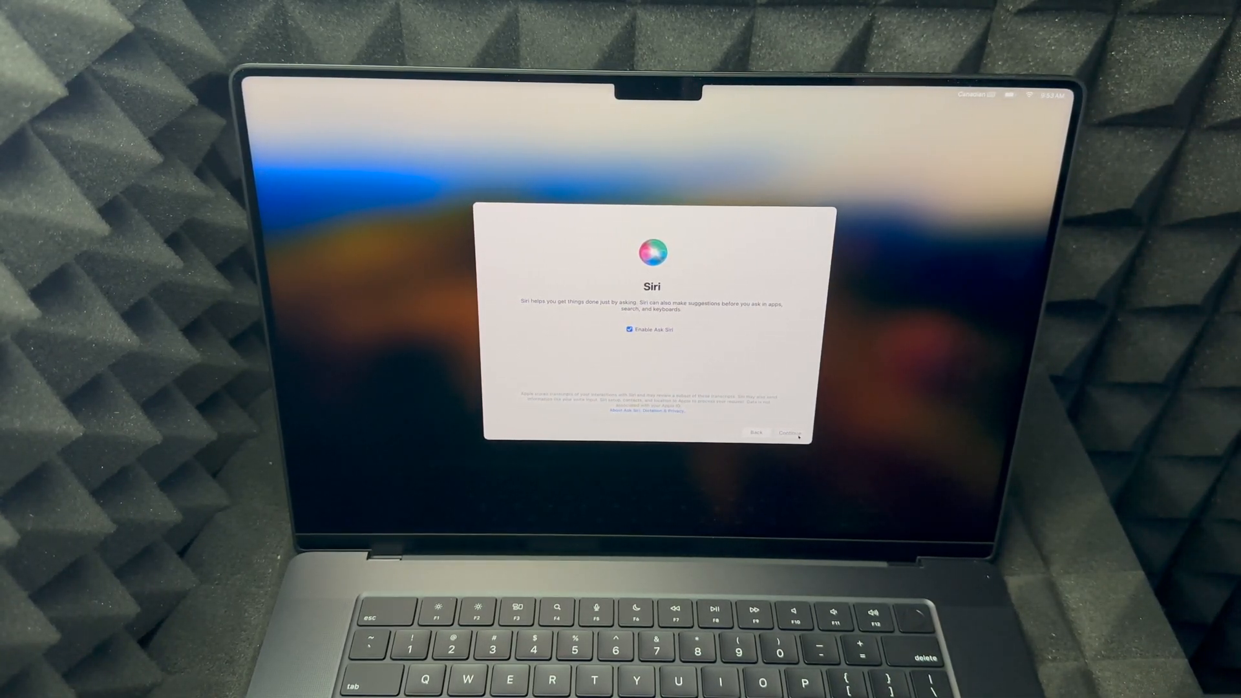
left_click(789, 433)
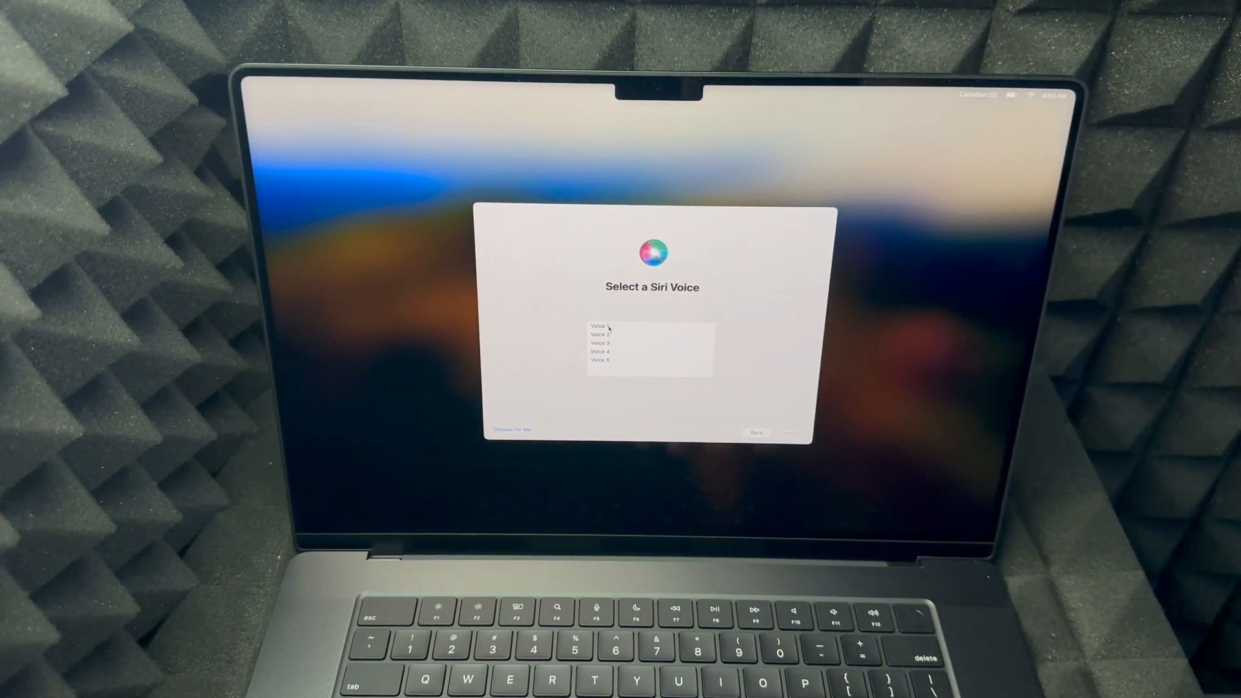
left_click(648, 351)
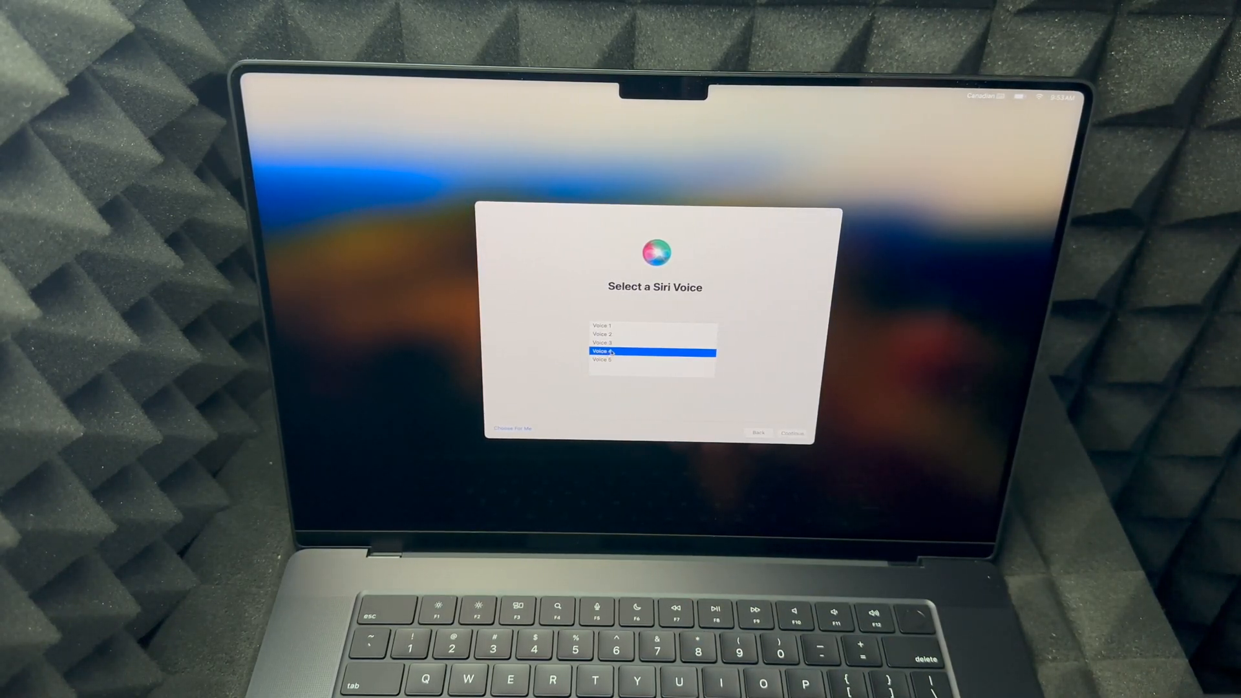
left_click(601, 351)
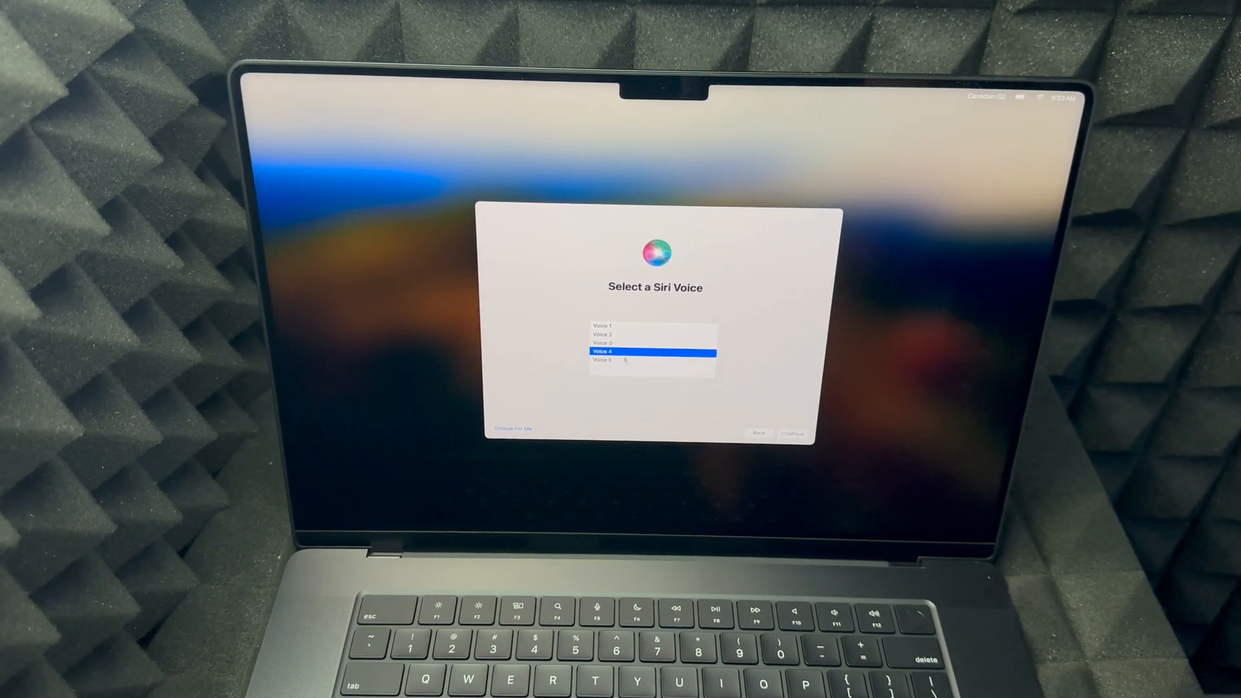
left_click(792, 433)
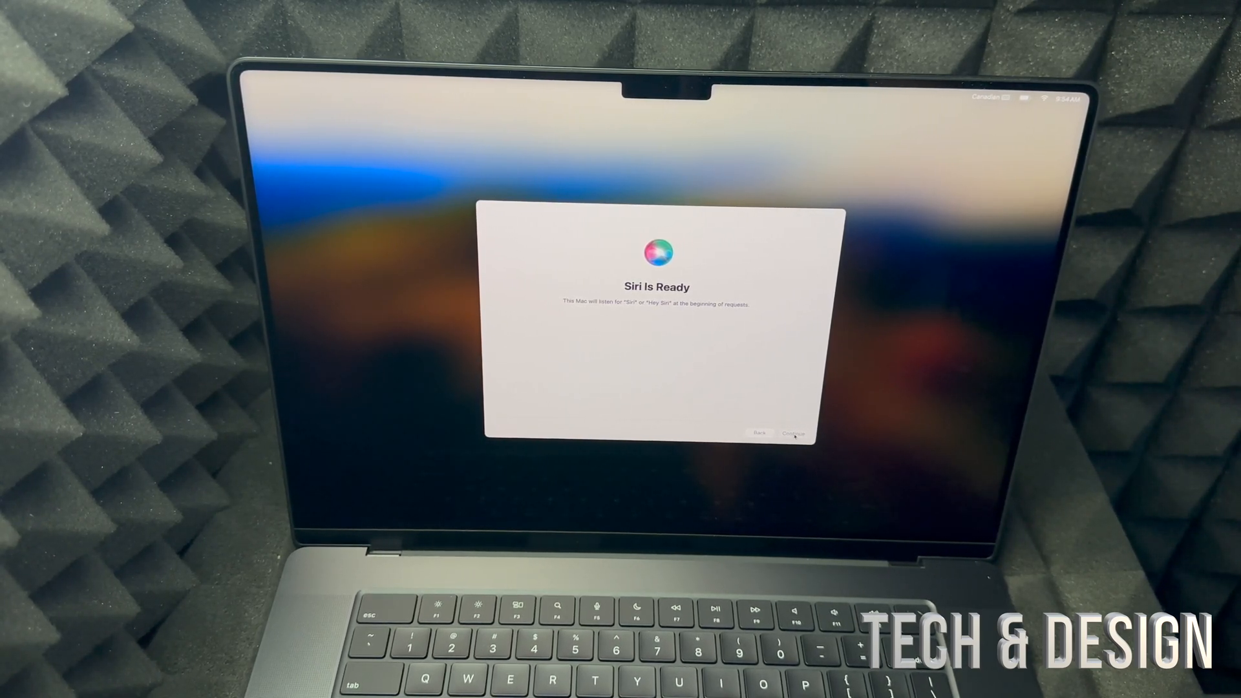
Move past Siri Is Ready and decide on sharing Siri audio recordings with Apple.
left_click(791, 434)
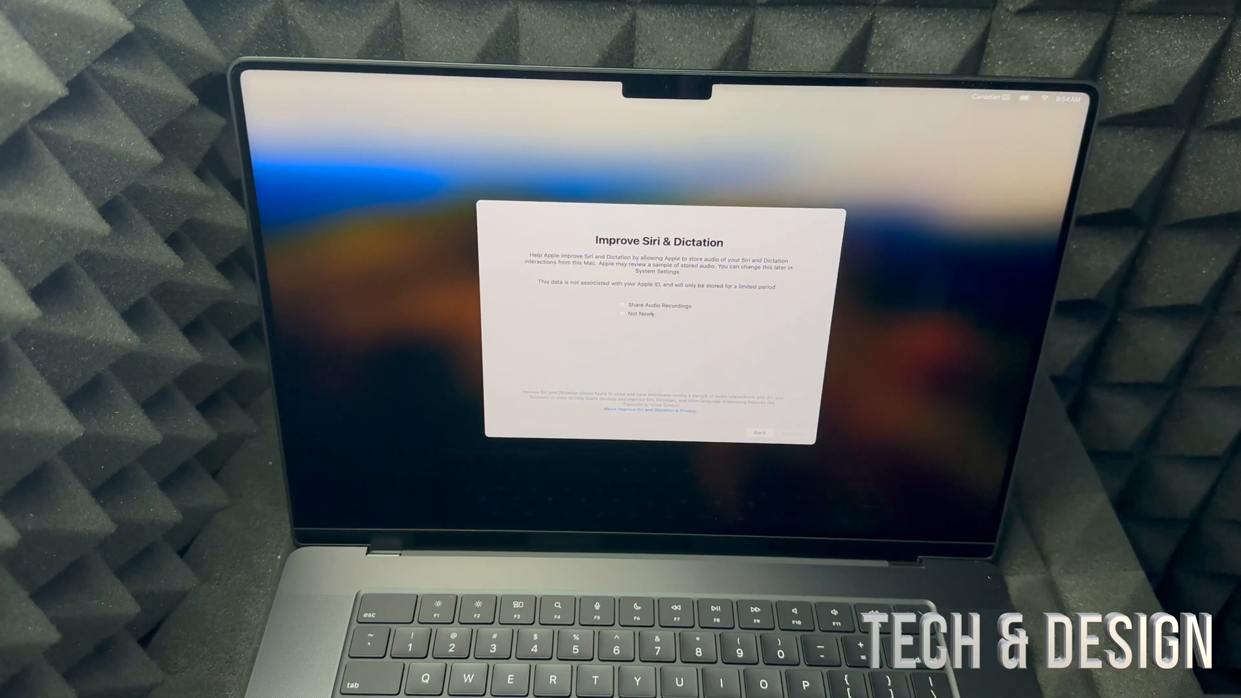
left_click(624, 307)
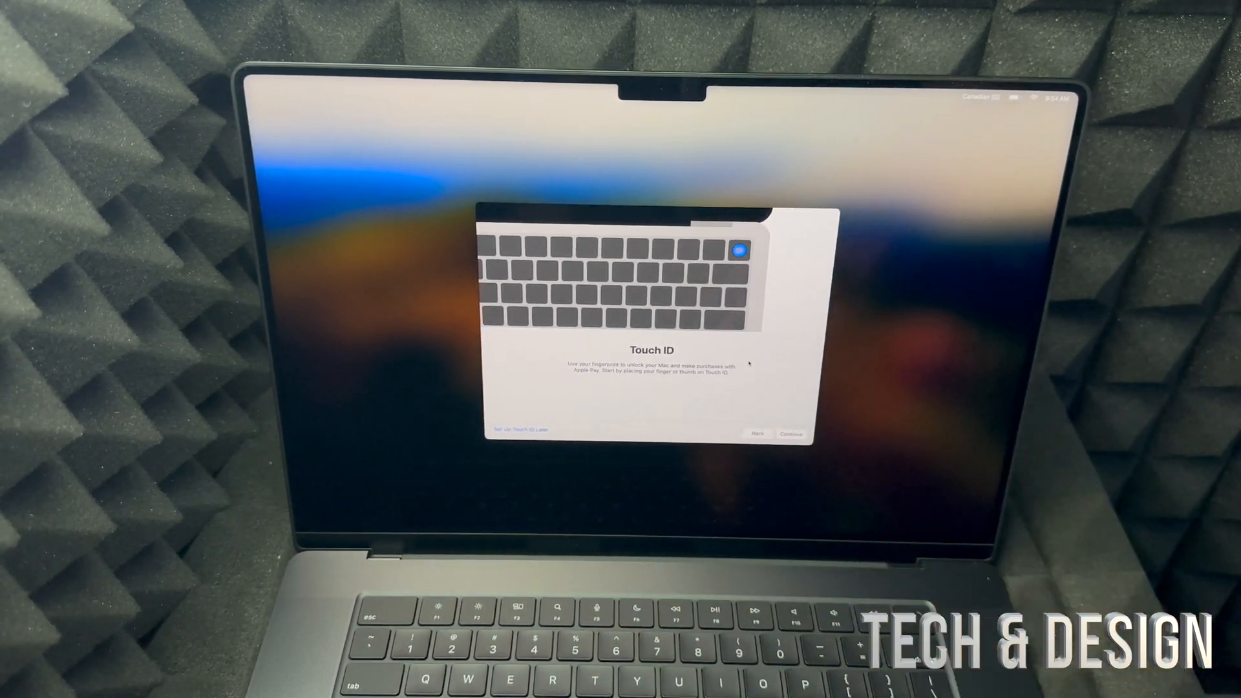
Enroll a fingerprint for Touch ID and continue to Choose Your Look.
left_click(788, 434)
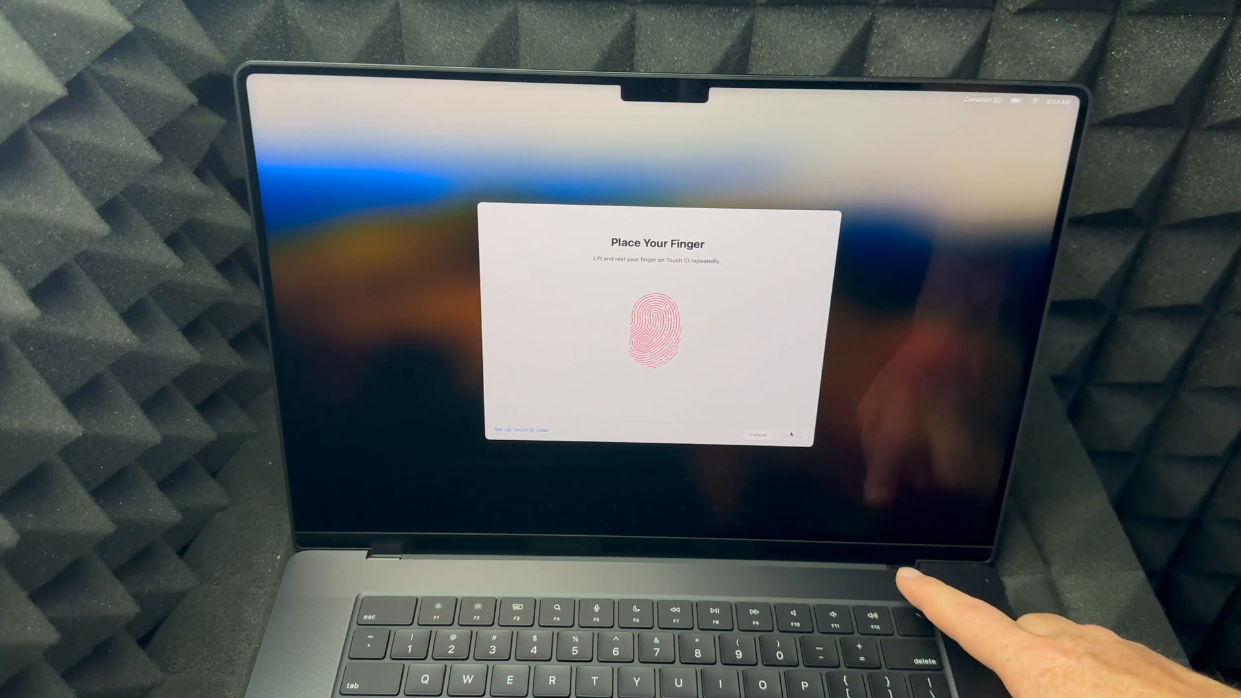
left_click(902, 605)
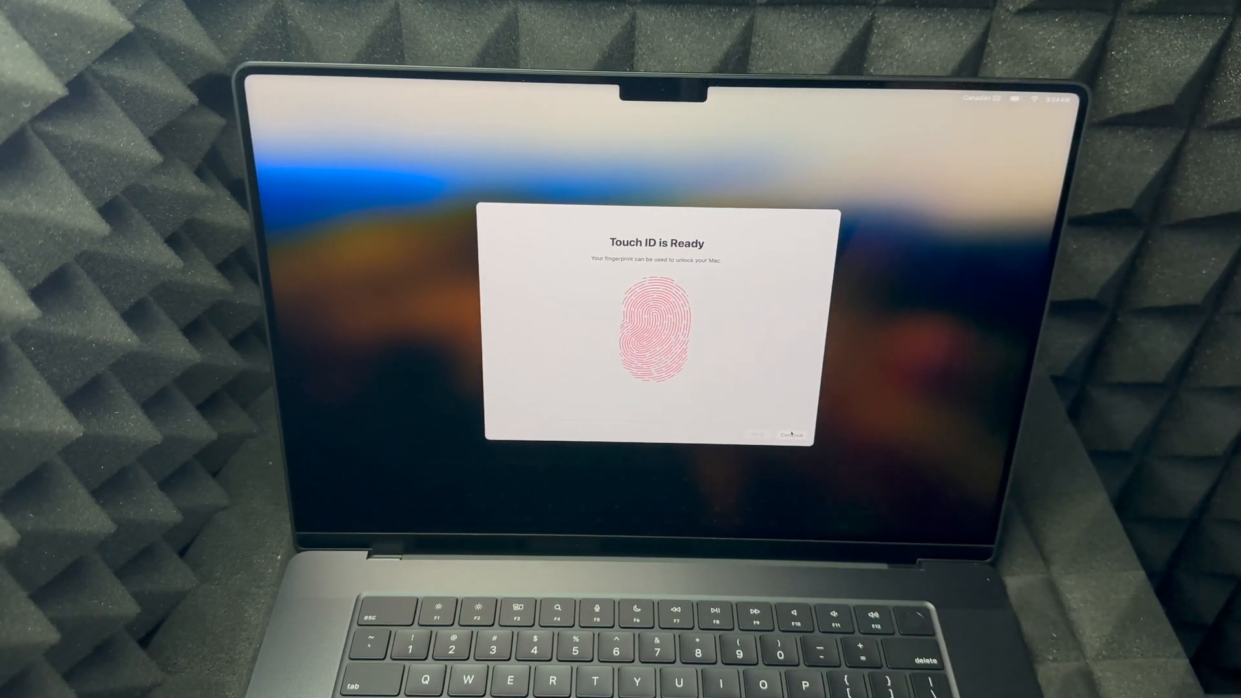
left_click(791, 434)
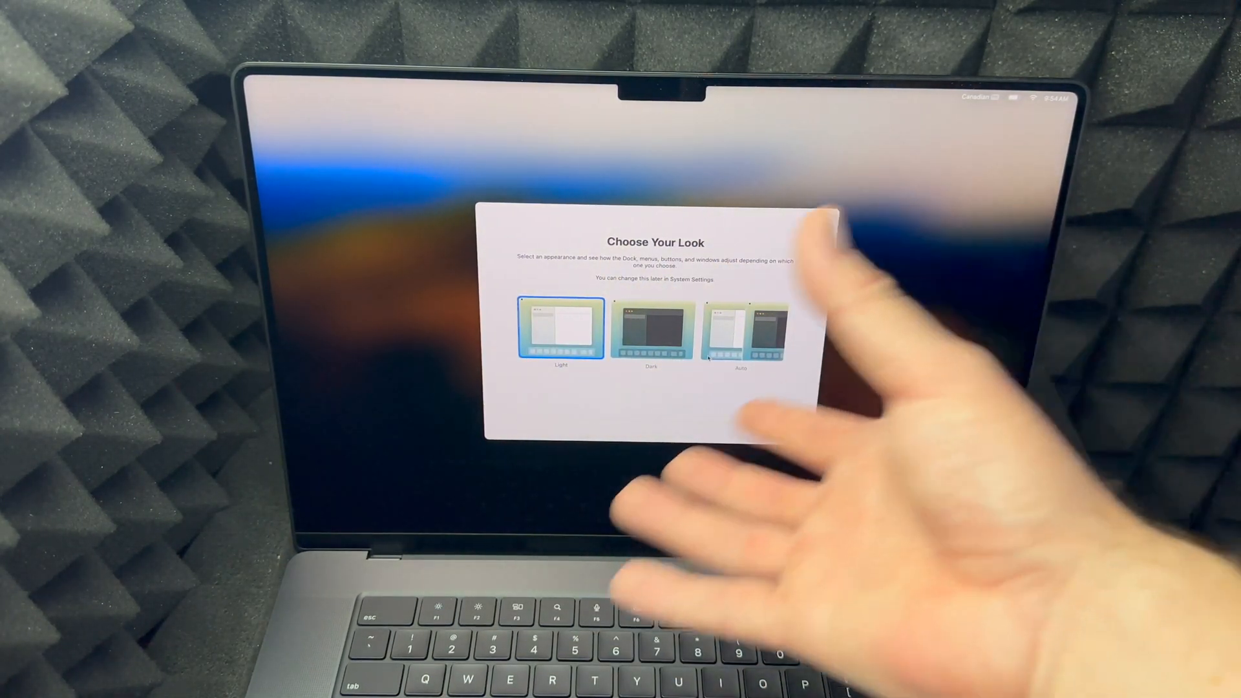
Preview Dark, Light and Auto looks, then finish setup with the Light appearance.
left_click(650, 328)
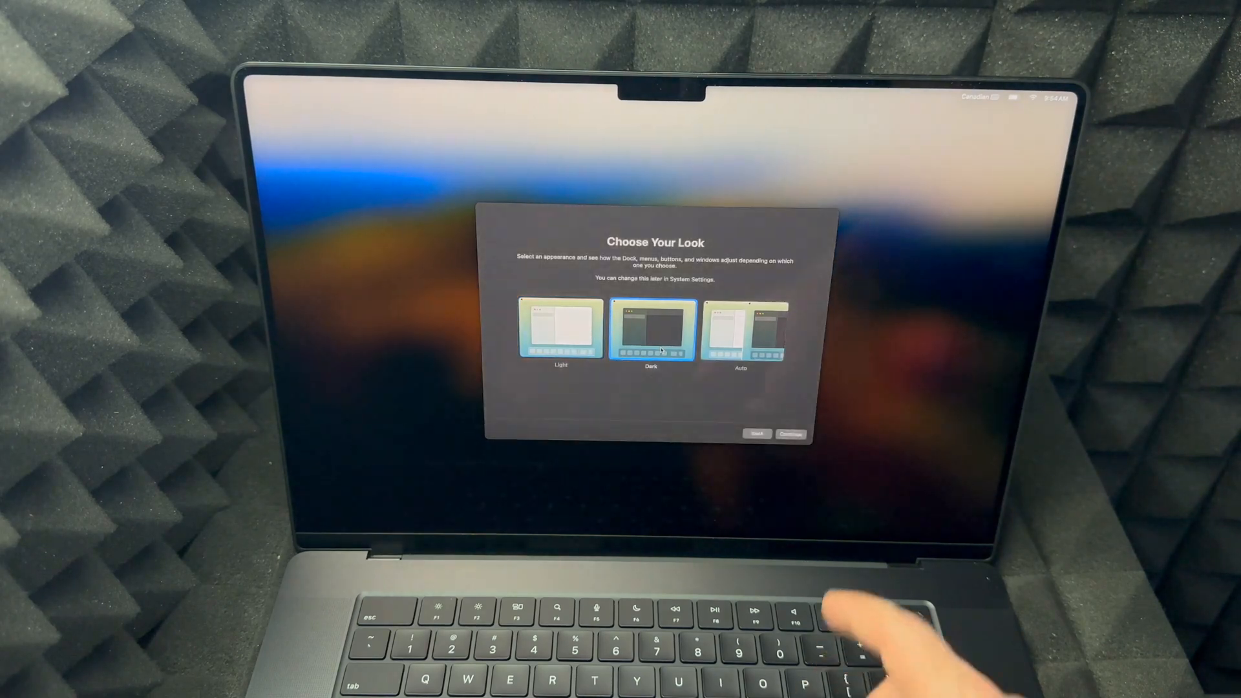
left_click(561, 327)
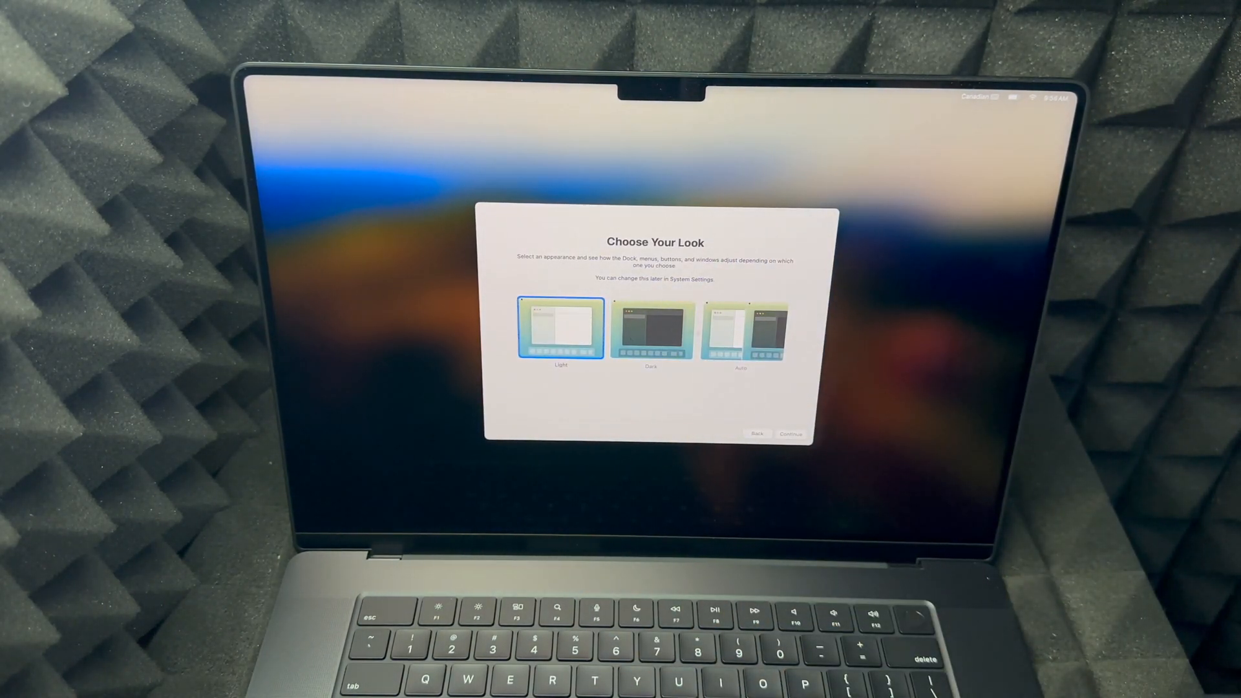
left_click(739, 326)
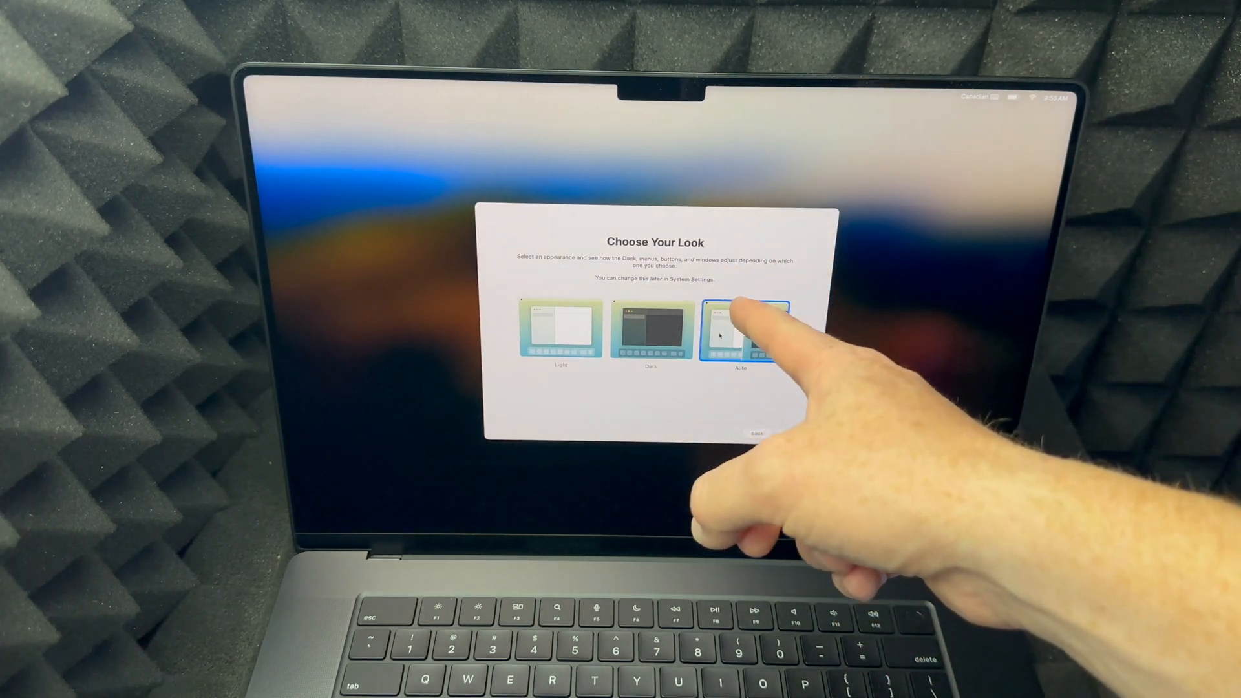
left_click(650, 329)
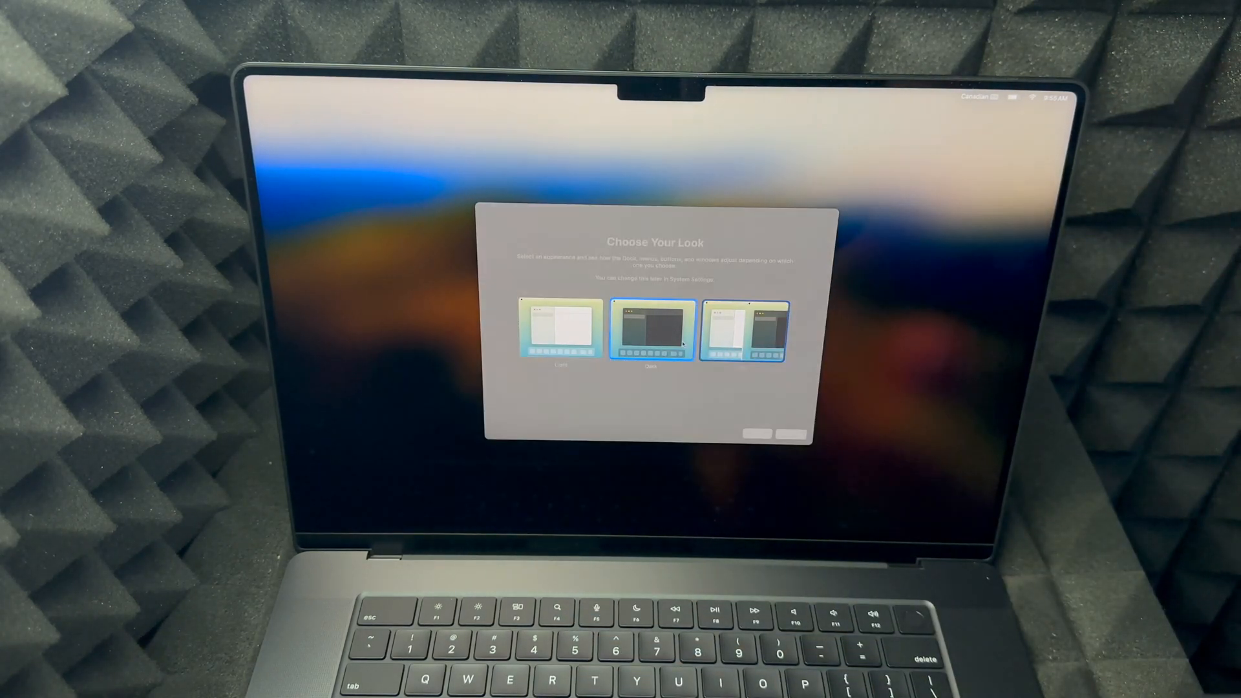
left_click(560, 328)
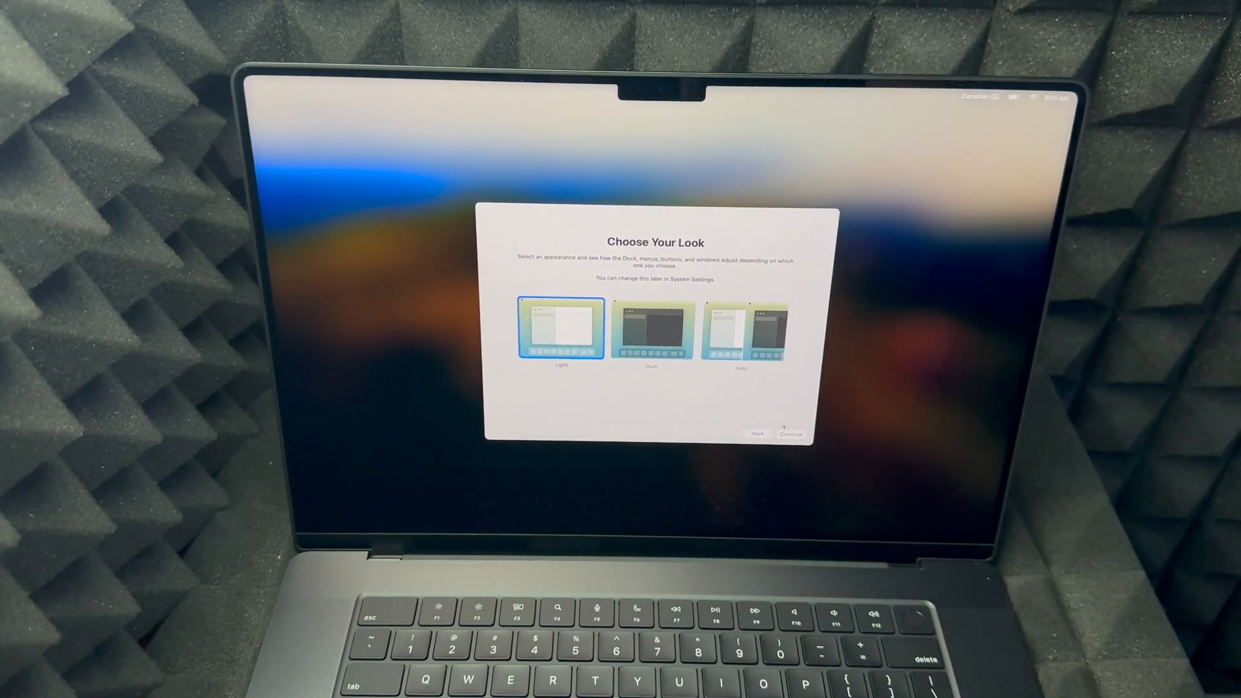
left_click(790, 434)
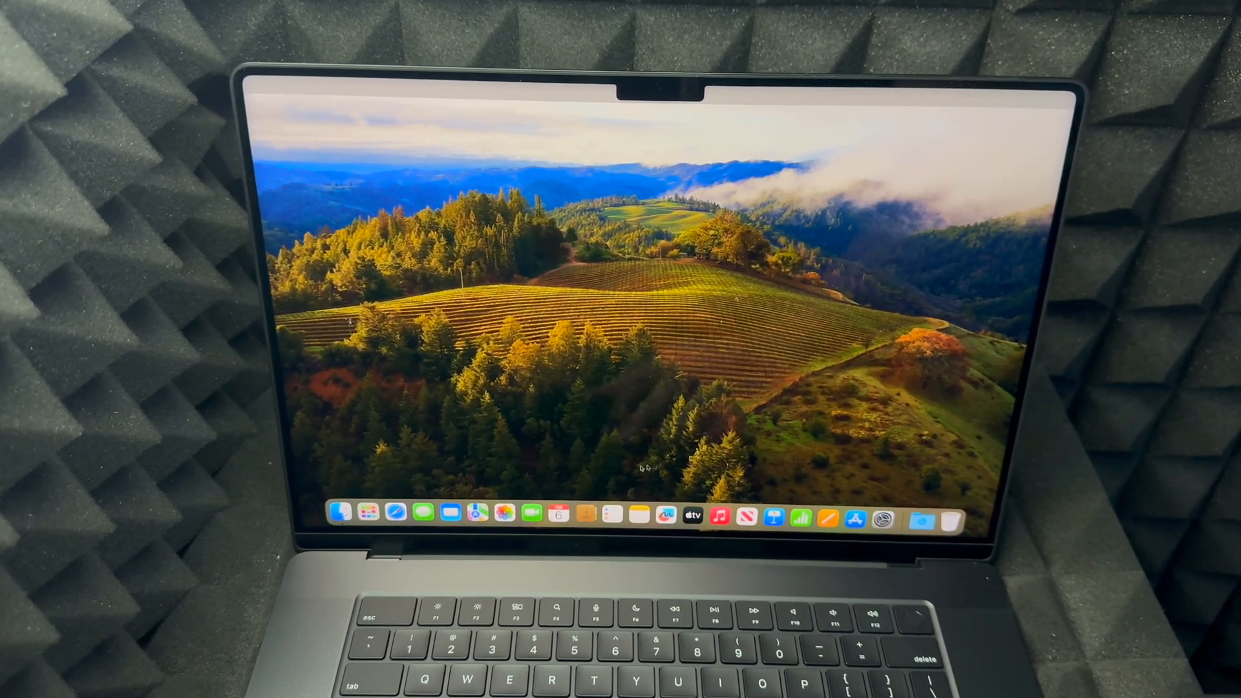
mouse_move(773, 519)
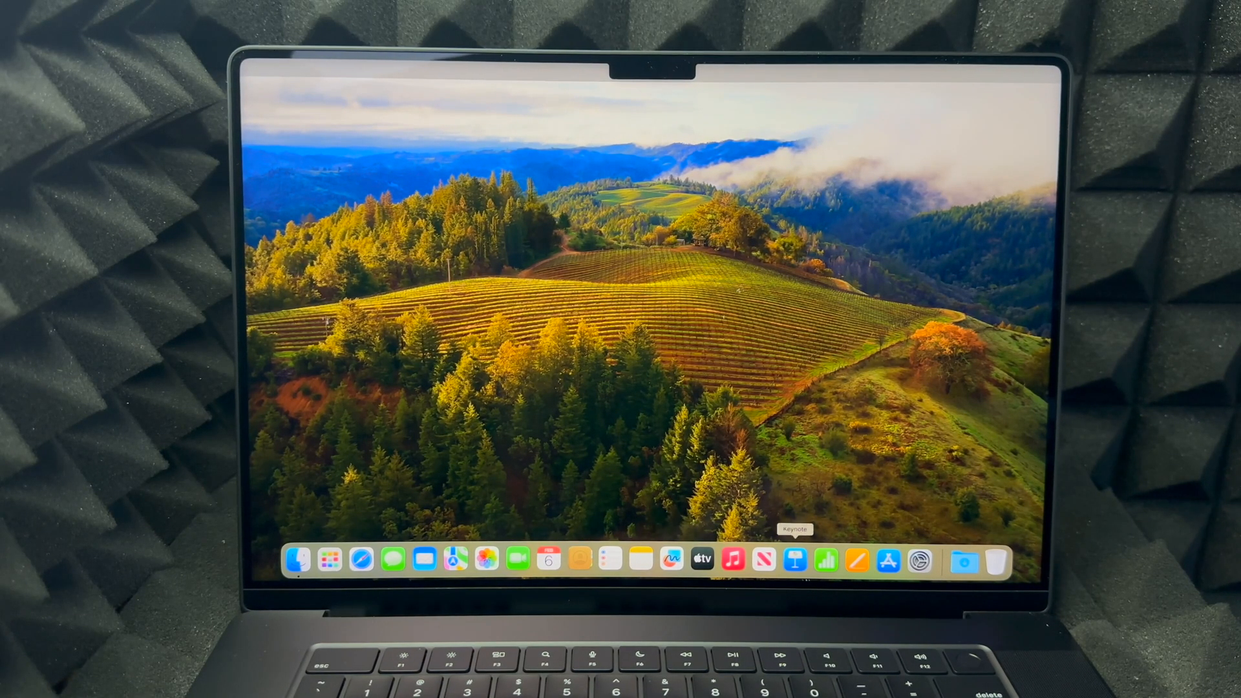
mouse_move(797, 419)
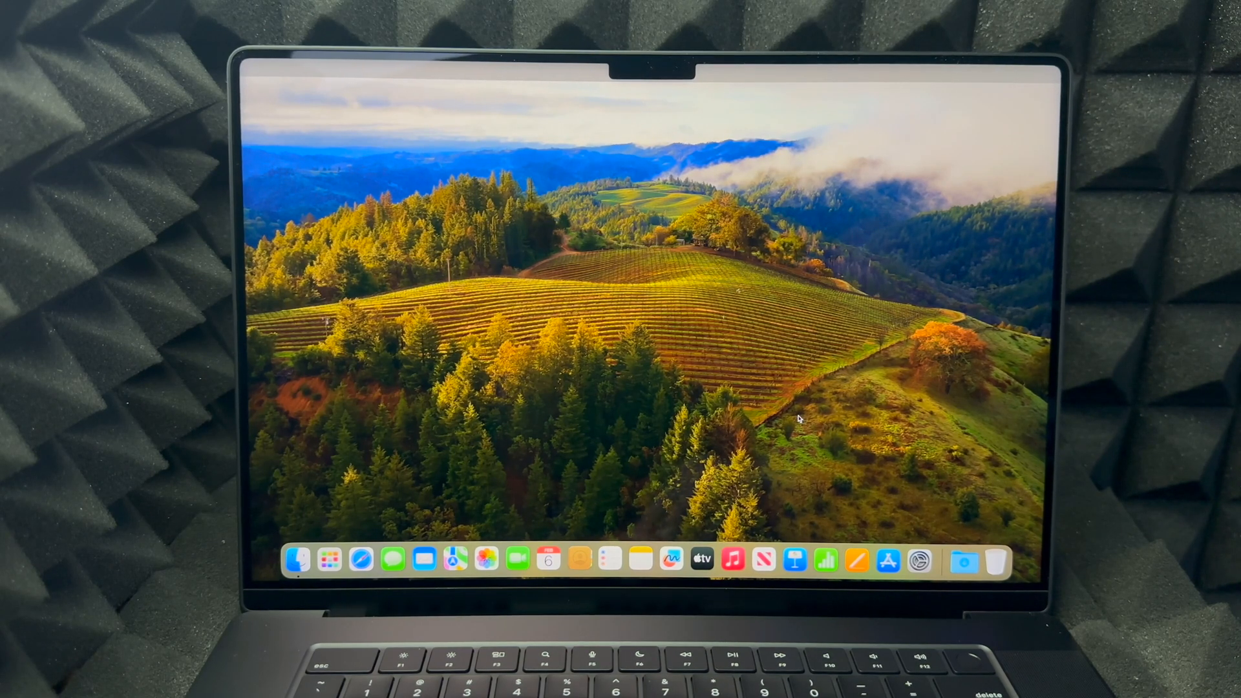
Show Launchpad's grid of installed apps from the Dock on the Sonoma desktop.
left_click(330, 559)
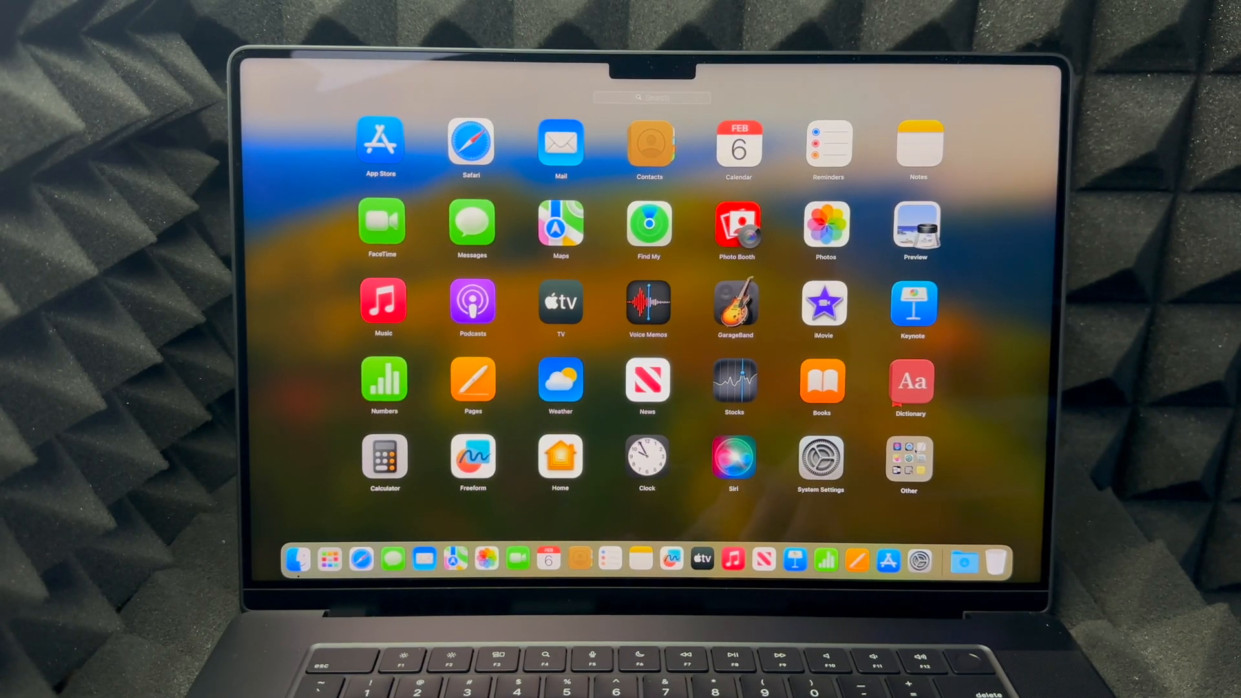
Select an area in the Launchpad grid to dismiss it back to the Sonoma desktop.
left_click(908, 461)
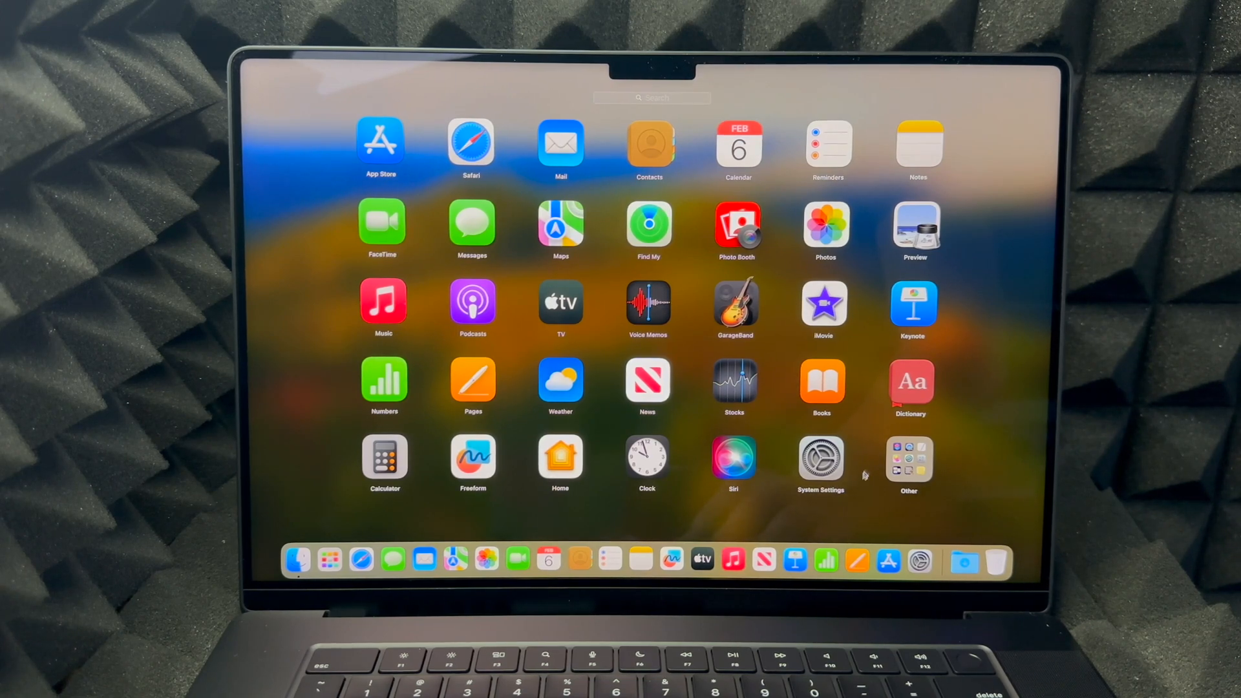
mouse_move(795, 559)
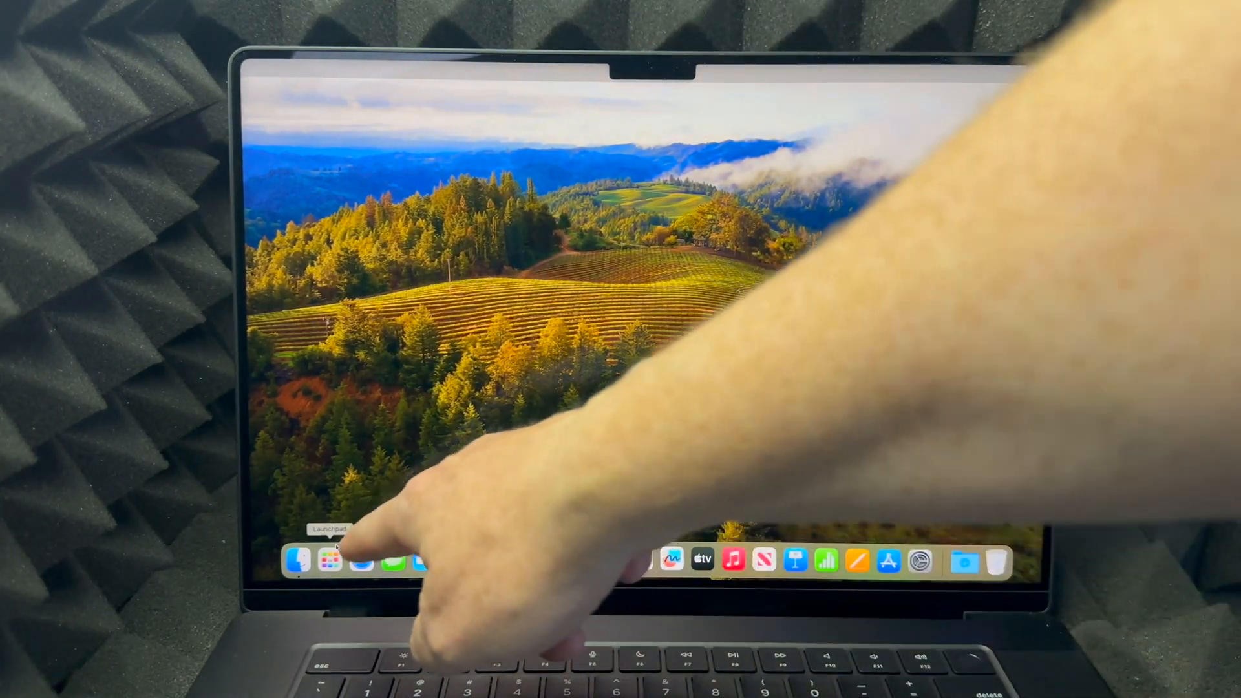
left_click(330, 562)
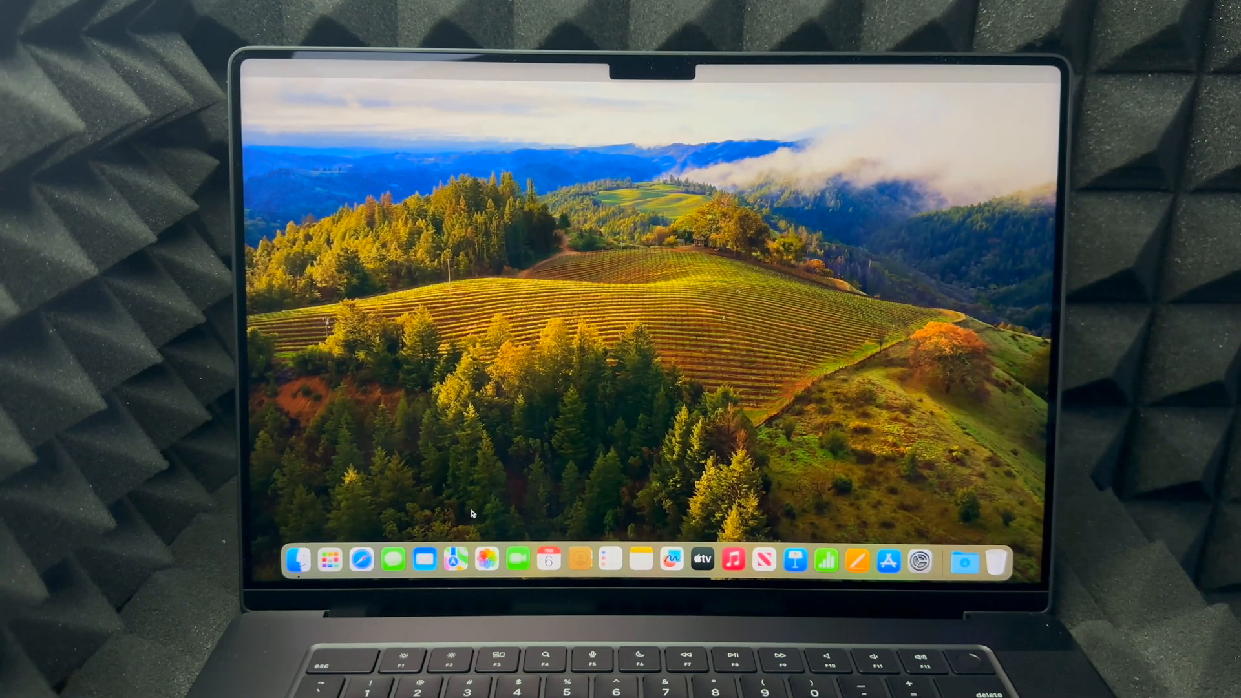
mouse_move(562, 540)
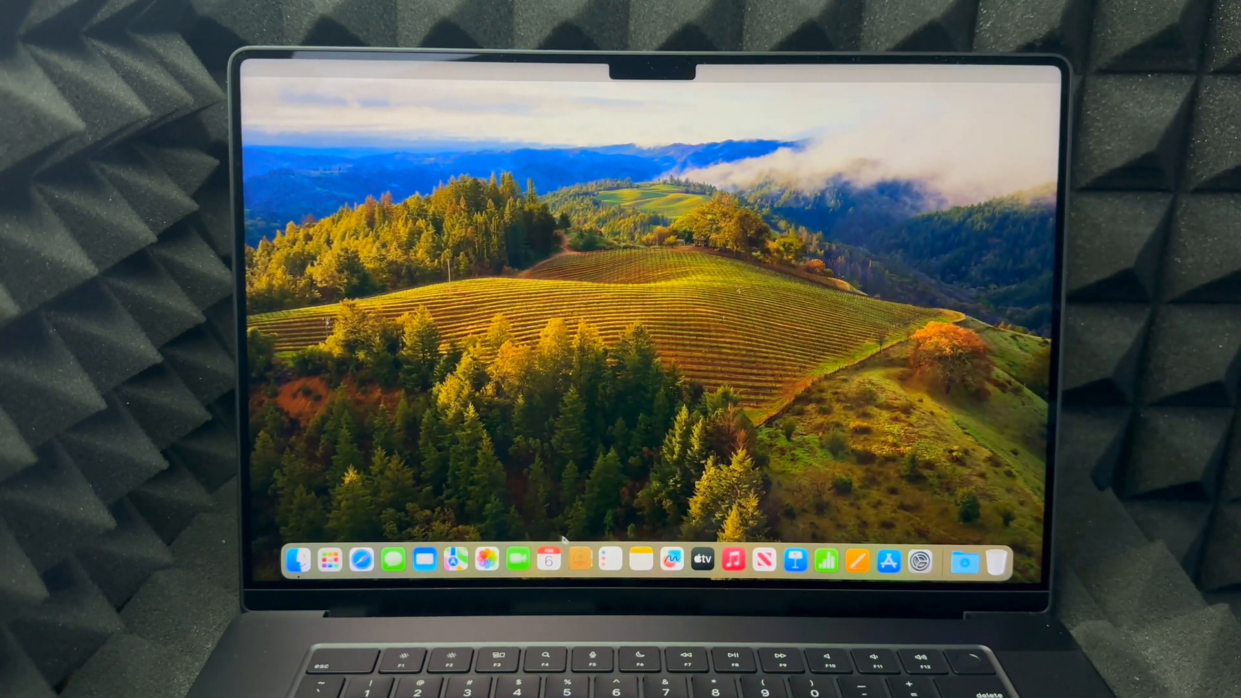
mouse_move(579, 560)
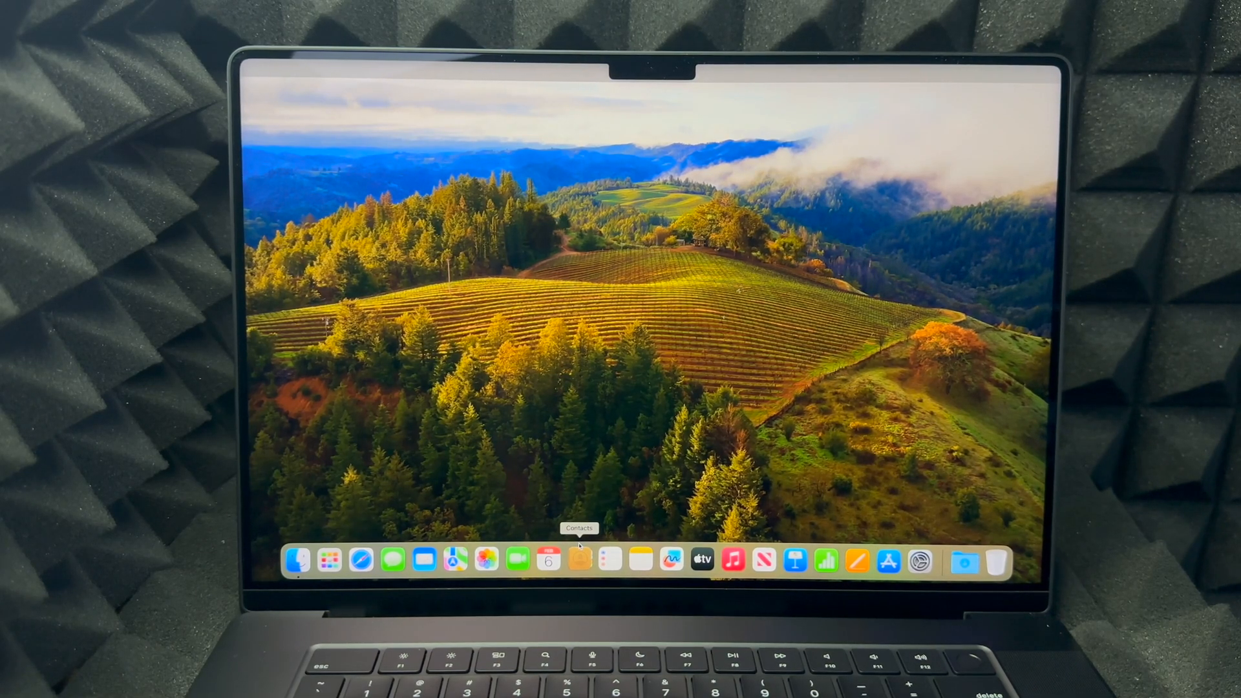